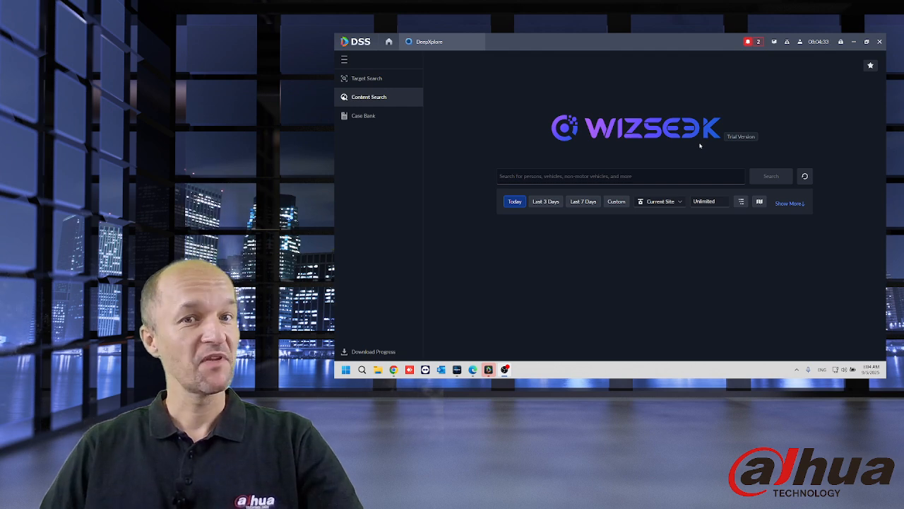
- Bring up the IVD web login page at 192.168.1.21 in a browser from DSS
{"action": "left_click", "coordinate": [621, 176]}
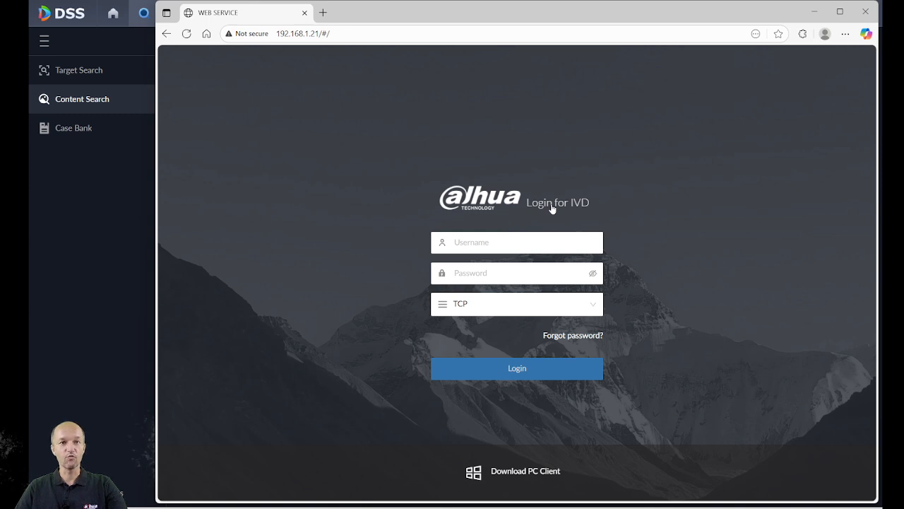
- Download and launch the IVD PC client, reaching its login screen
{"action": "left_click", "coordinate": [517, 243]}
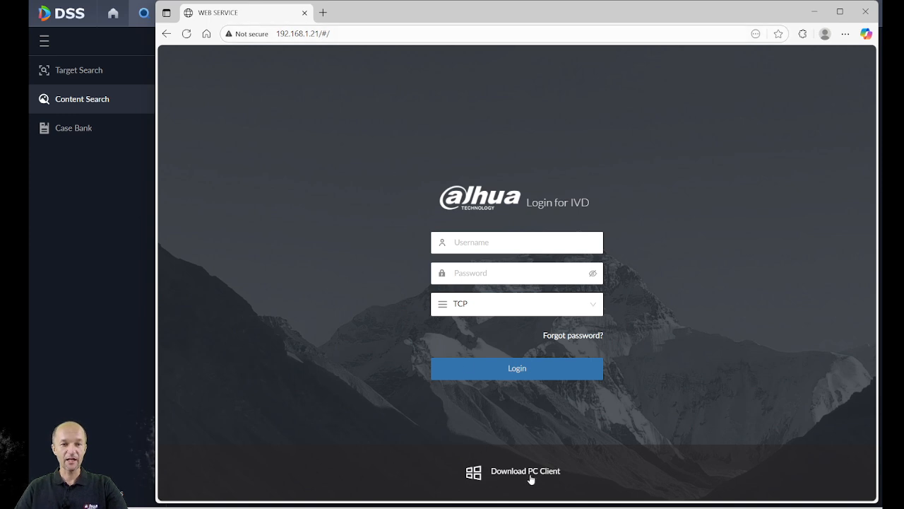
{"action": "left_click", "coordinate": [526, 470]}
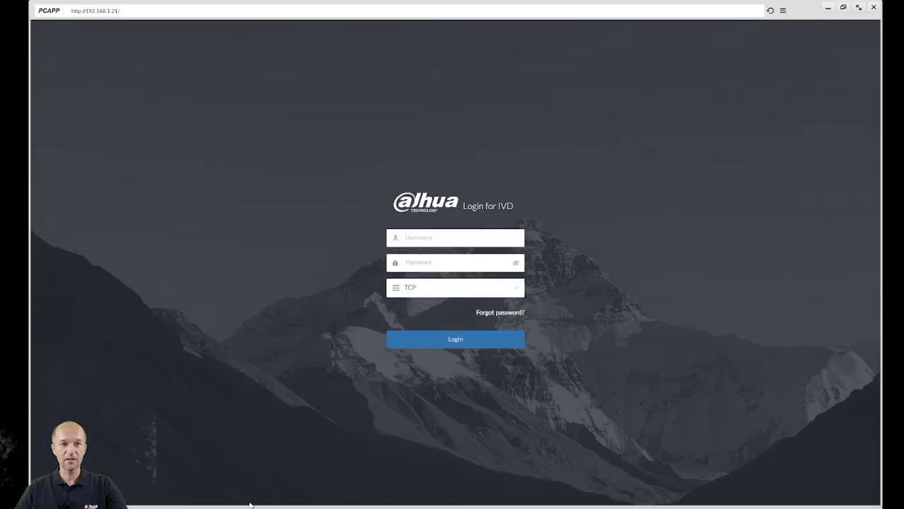
- Sign in to the IVD client with the admin account and reach the home dashboard
{"action": "left_click", "coordinate": [455, 237]}
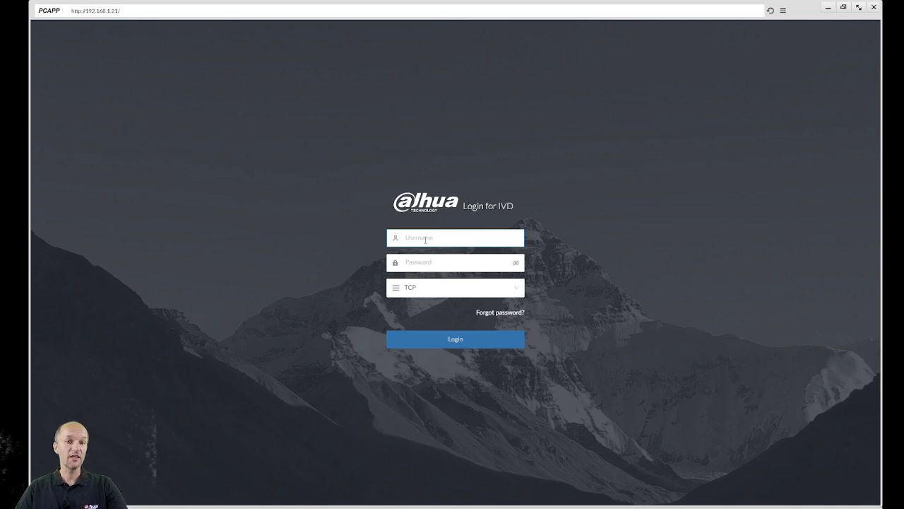
{"action": "type", "text": "admin"}
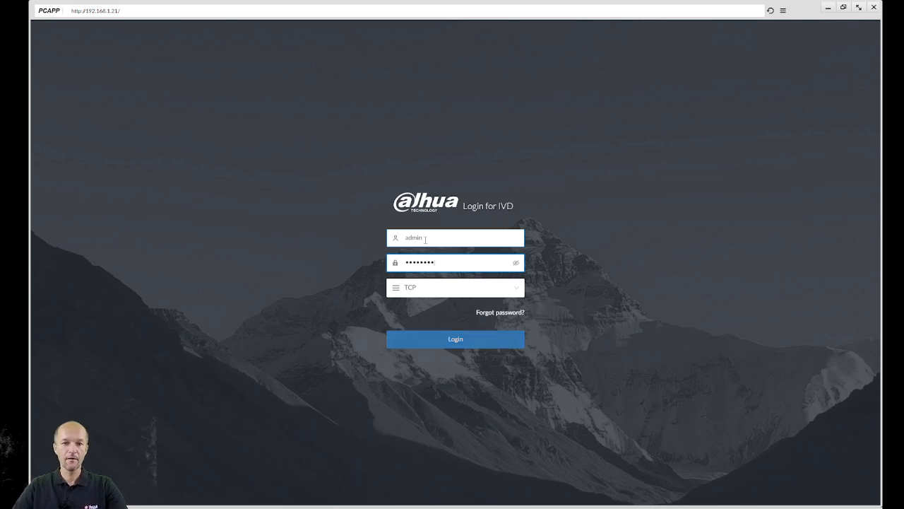
{"action": "left_click", "coordinate": [455, 339]}
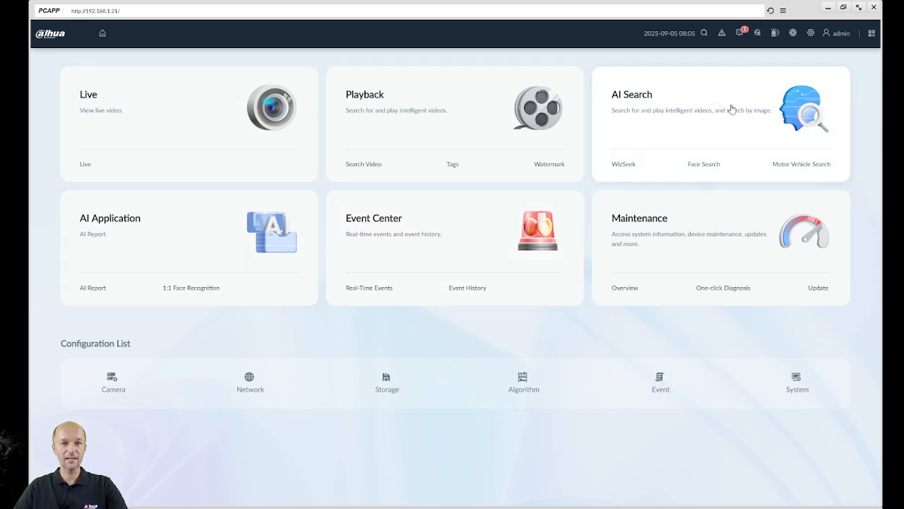
{"action": "mouse_move", "coordinate": [506, 291]}
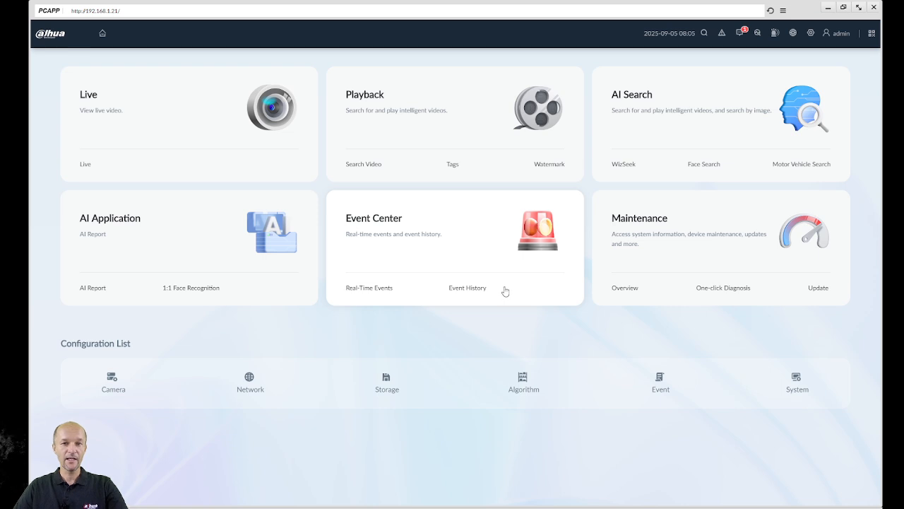
{"action": "mouse_move", "coordinate": [616, 314]}
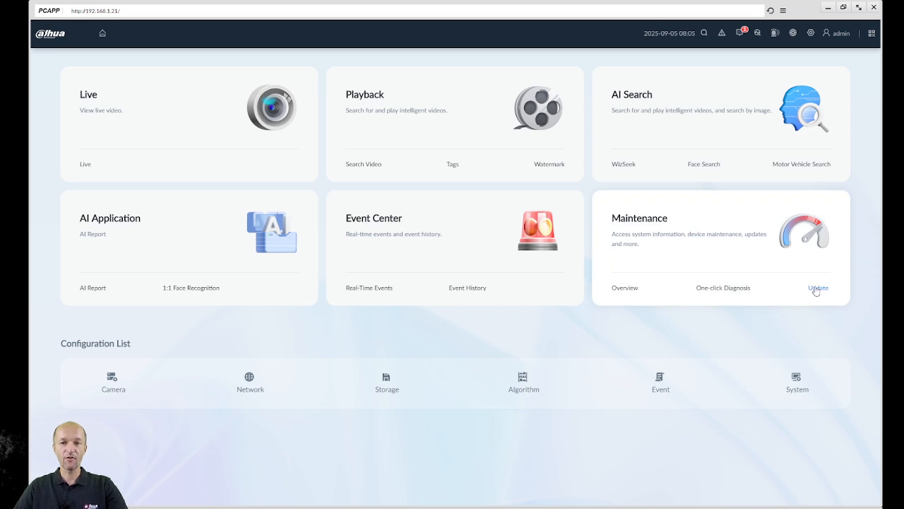
{"action": "left_click", "coordinate": [819, 288]}
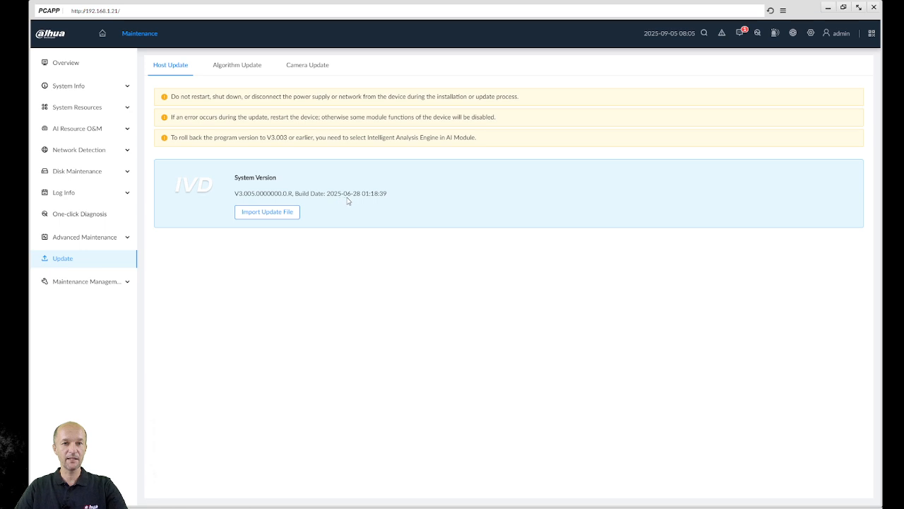
{"action": "mouse_move", "coordinate": [331, 247]}
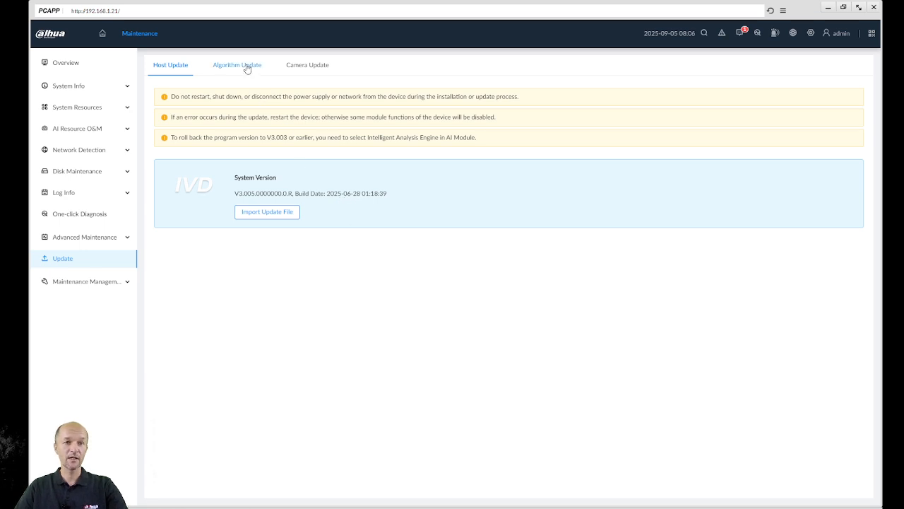
{"action": "left_click", "coordinate": [237, 65]}
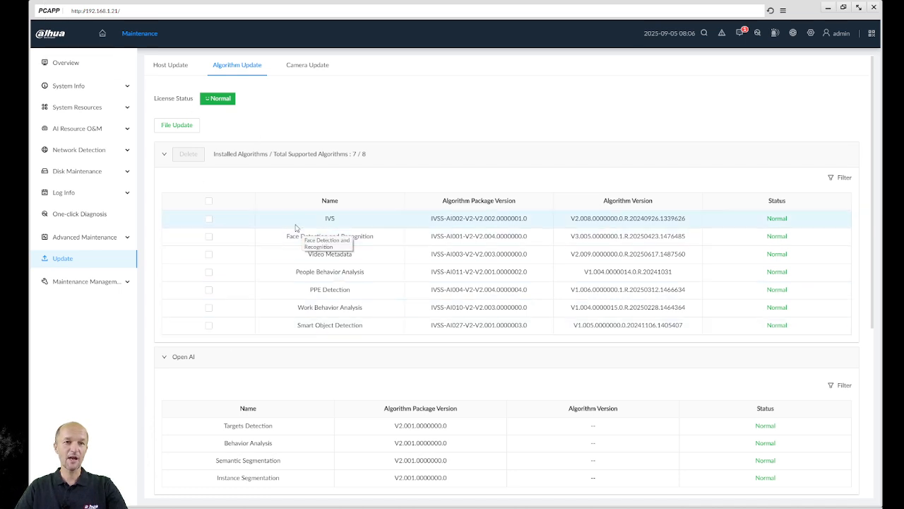
{"action": "left_click", "coordinate": [102, 34]}
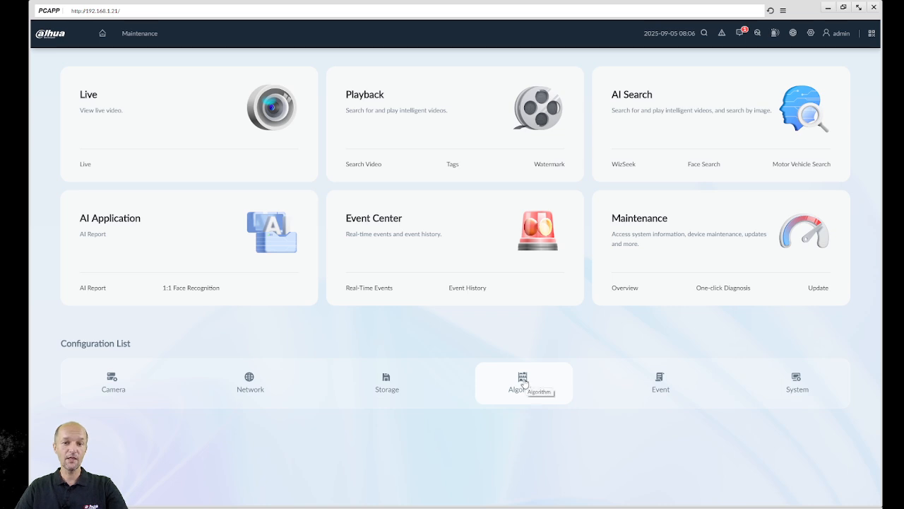
- Assign the Multimodal Large Model Engine to the AI02 card, apply, and return home
{"action": "left_click", "coordinate": [524, 383]}
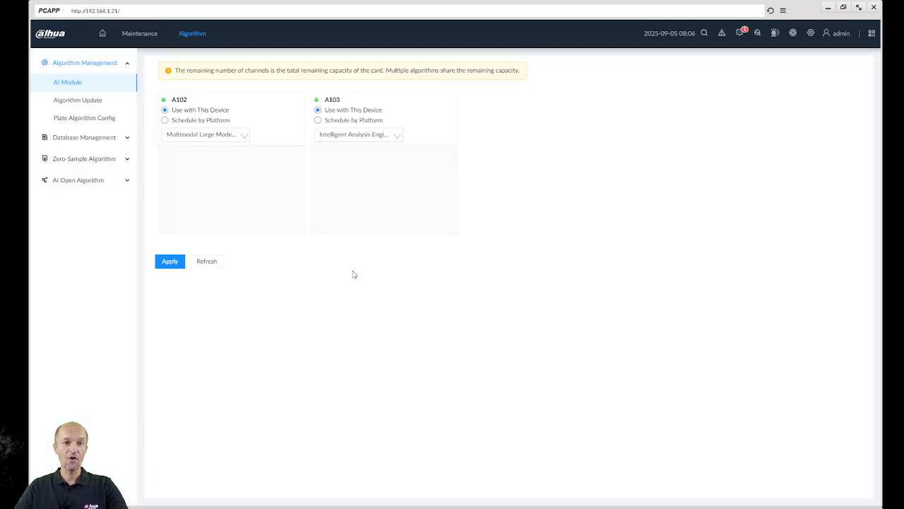
{"action": "left_click", "coordinate": [205, 134]}
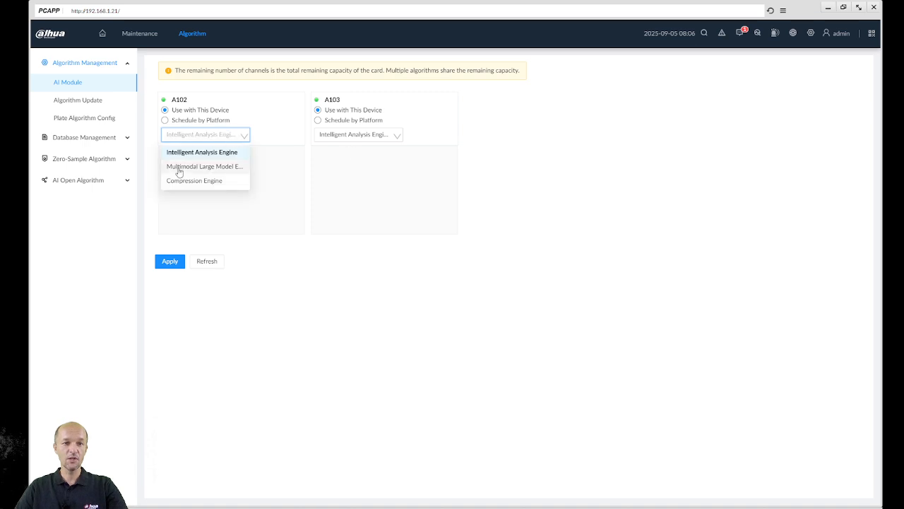
{"action": "mouse_move", "coordinate": [204, 167]}
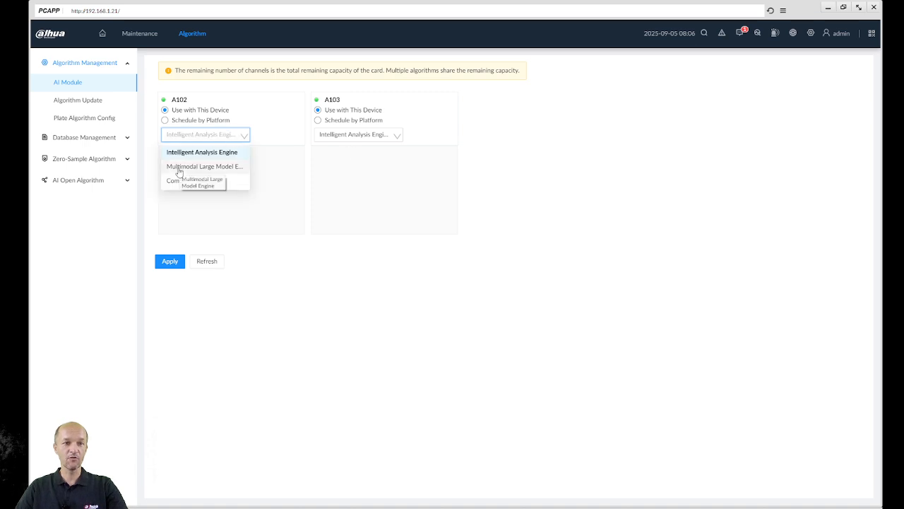
{"action": "left_click", "coordinate": [204, 166]}
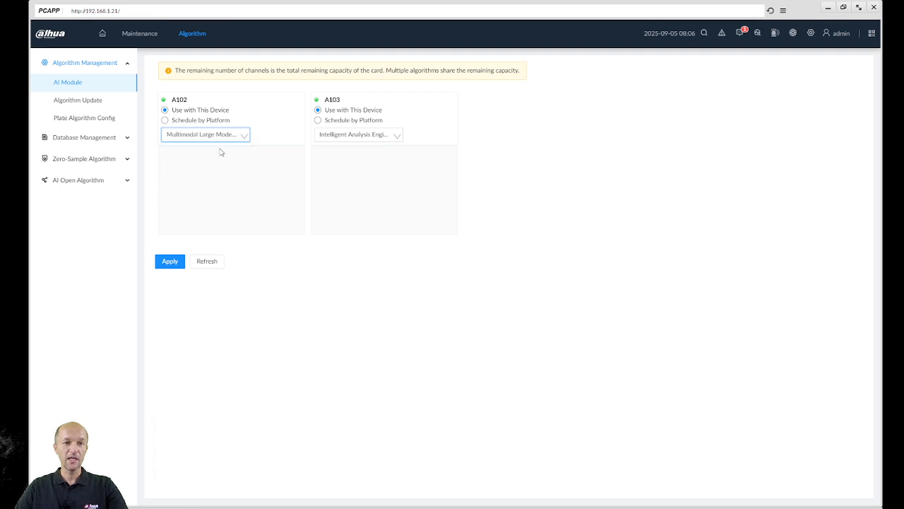
{"action": "mouse_move", "coordinate": [176, 145]}
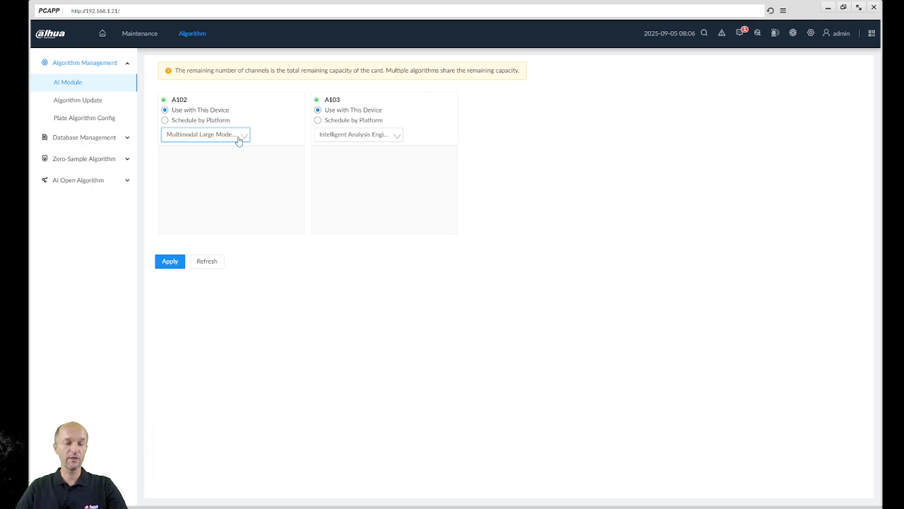
{"action": "mouse_move", "coordinate": [195, 192]}
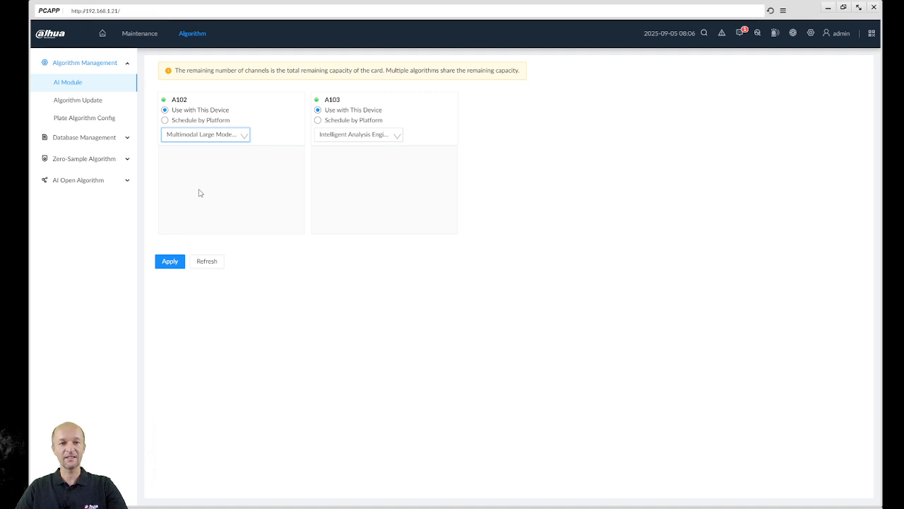
{"action": "left_click", "coordinate": [169, 260]}
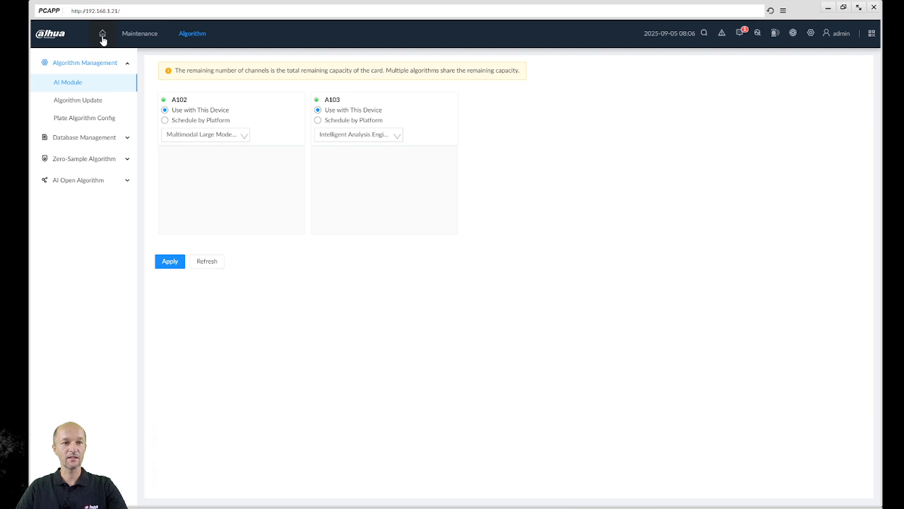
{"action": "left_click", "coordinate": [102, 34]}
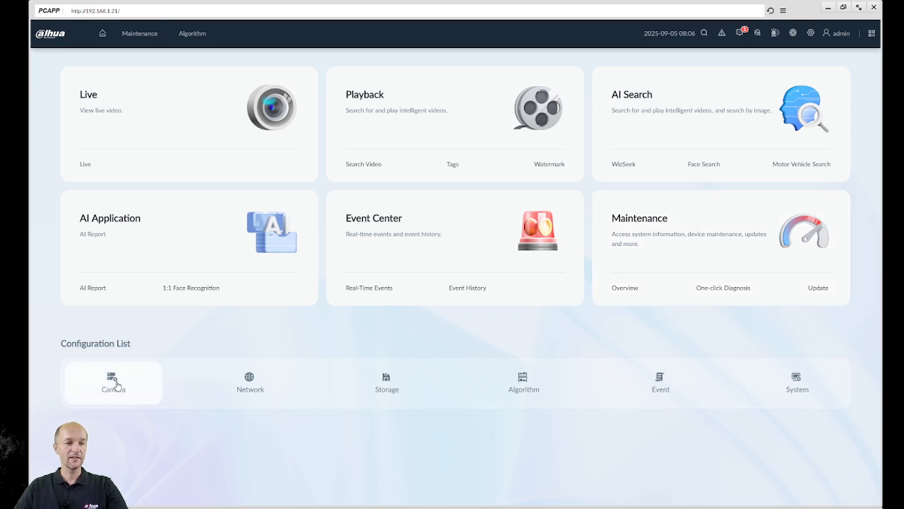
- Search the network in Quick Add and select the camera at 192.168.1.34
{"action": "left_click", "coordinate": [113, 382]}
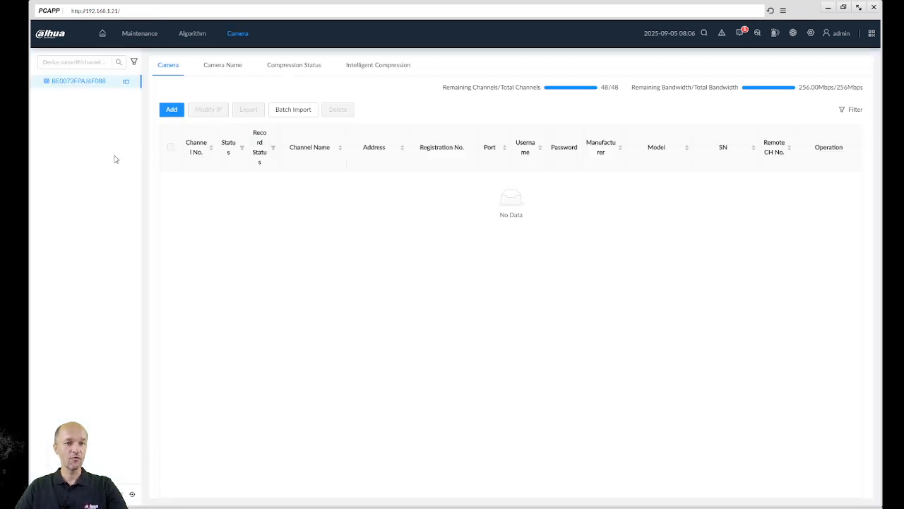
{"action": "left_click", "coordinate": [171, 110]}
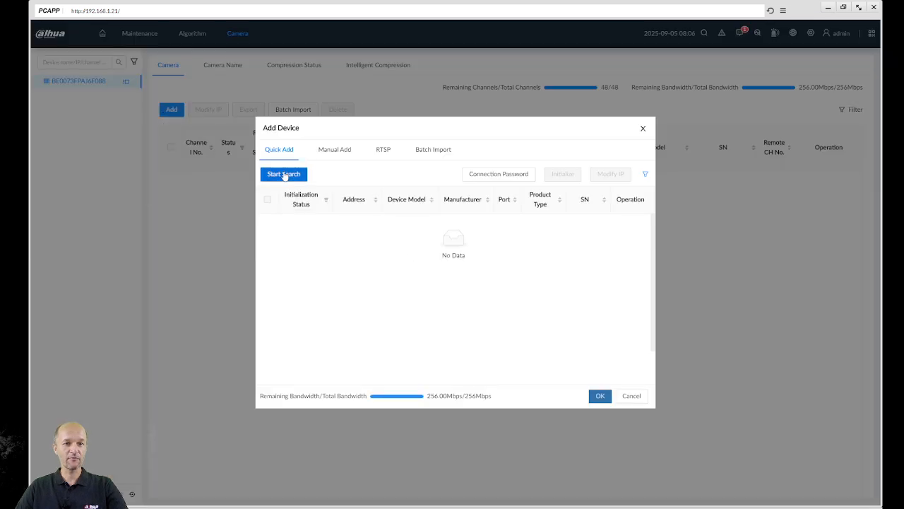
{"action": "left_click", "coordinate": [283, 174]}
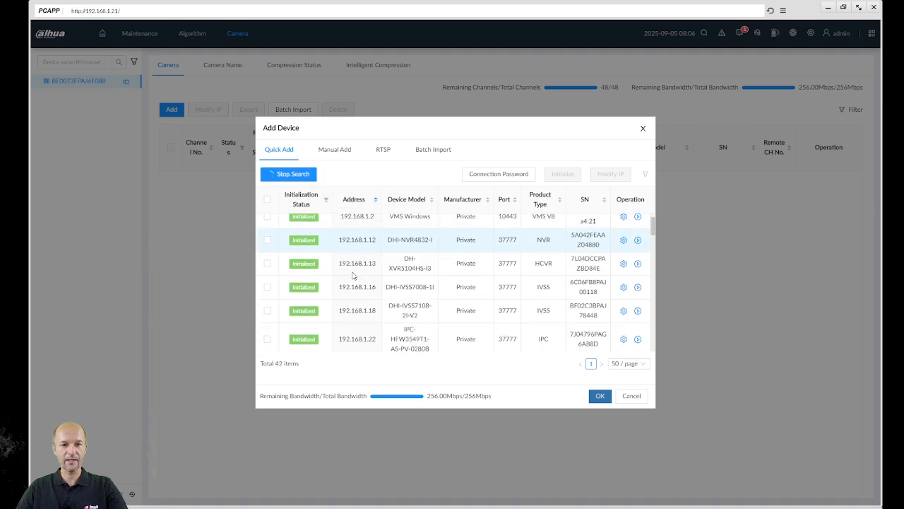
{"action": "scroll", "scroll_direction": "down", "scroll_amount": 3}
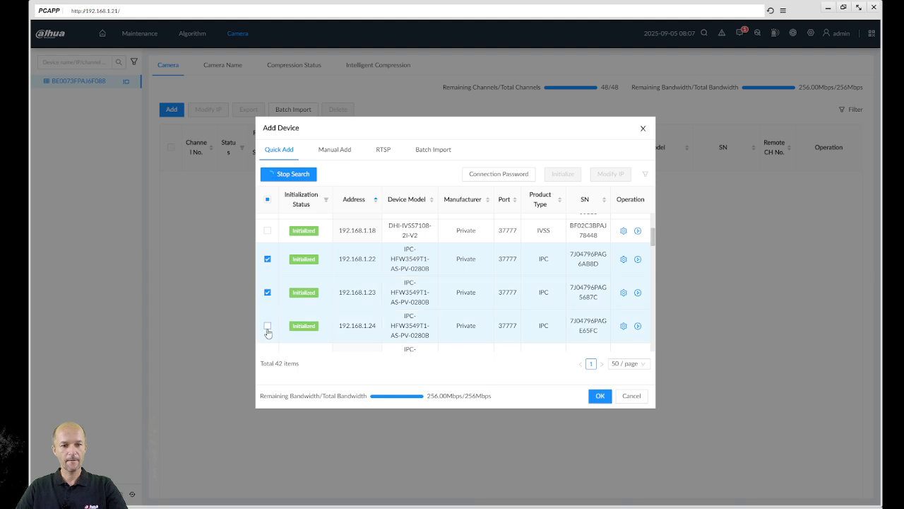
{"action": "scroll", "scroll_direction": "down", "scroll_amount": 3}
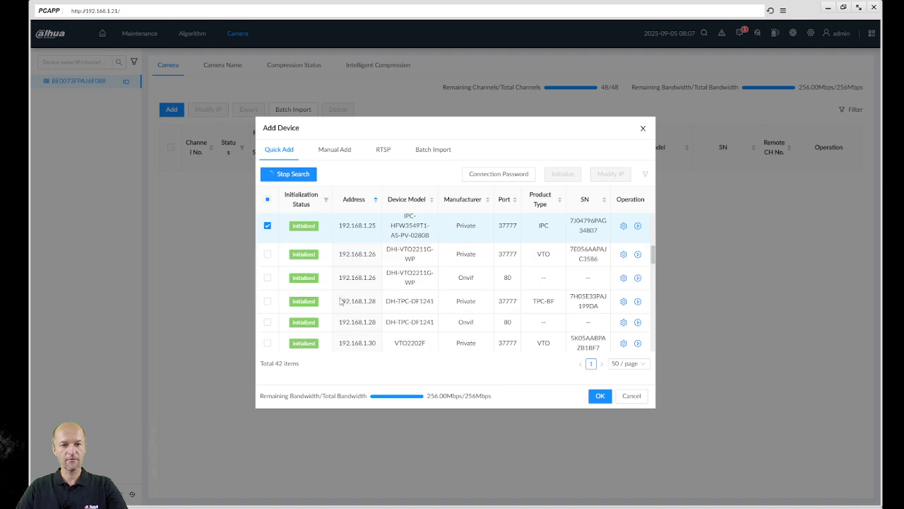
{"action": "scroll", "scroll_direction": "down", "scroll_amount": 3}
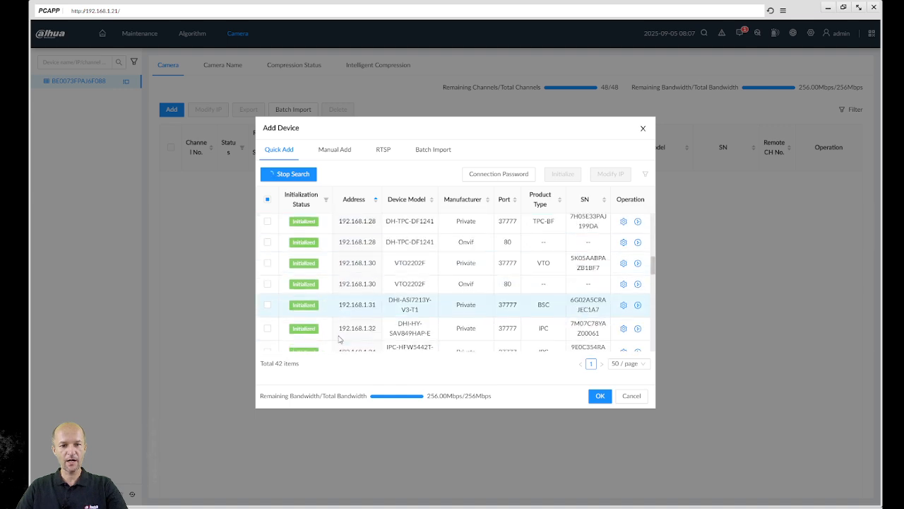
{"action": "scroll", "scroll_direction": "down", "scroll_amount": 3}
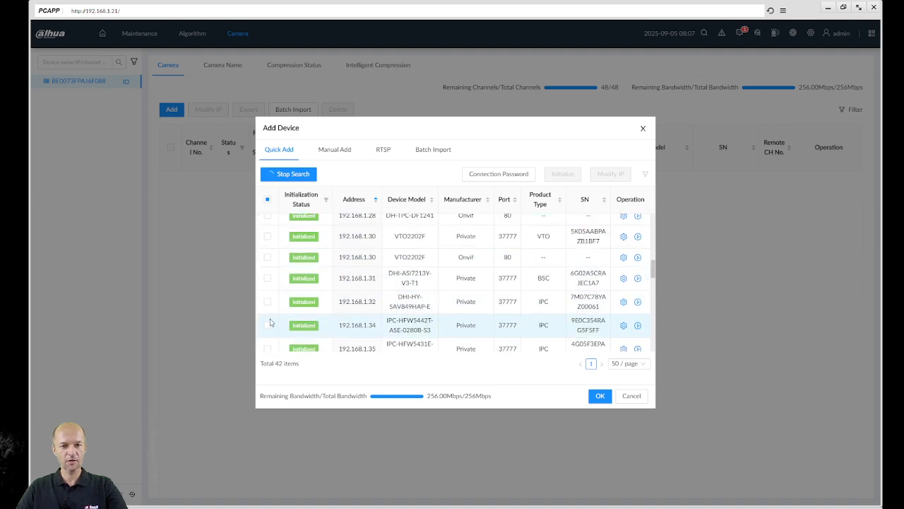
{"action": "left_click", "coordinate": [268, 325]}
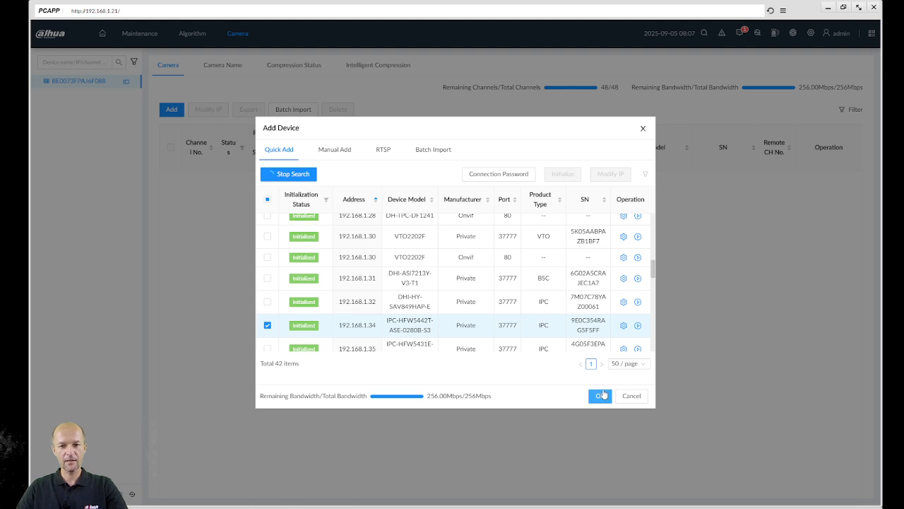
- Add the selected camera as the Back Gate channel and return to the home dashboard
{"action": "left_click", "coordinate": [599, 396]}
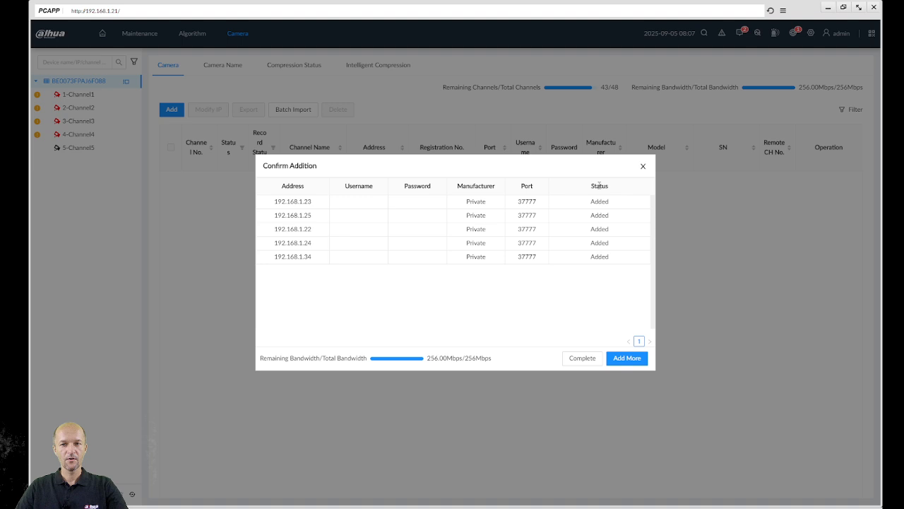
{"action": "left_click", "coordinate": [582, 359]}
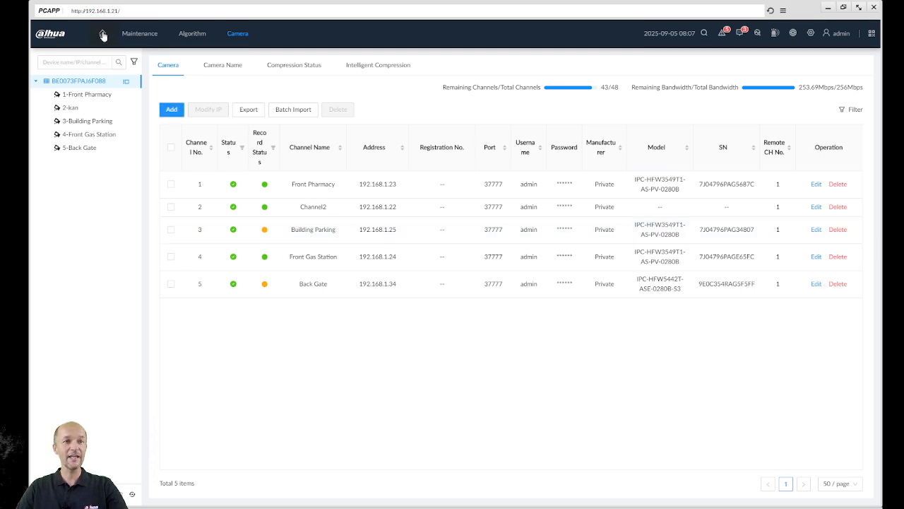
{"action": "left_click", "coordinate": [102, 33]}
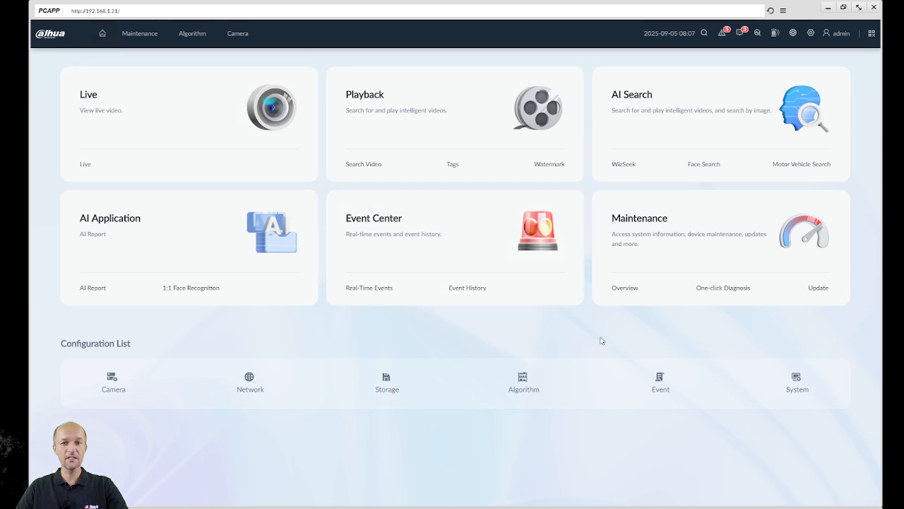
- Enable and save Video Metadata detection for the Front Pharmacy channel
{"action": "left_click", "coordinate": [660, 382]}
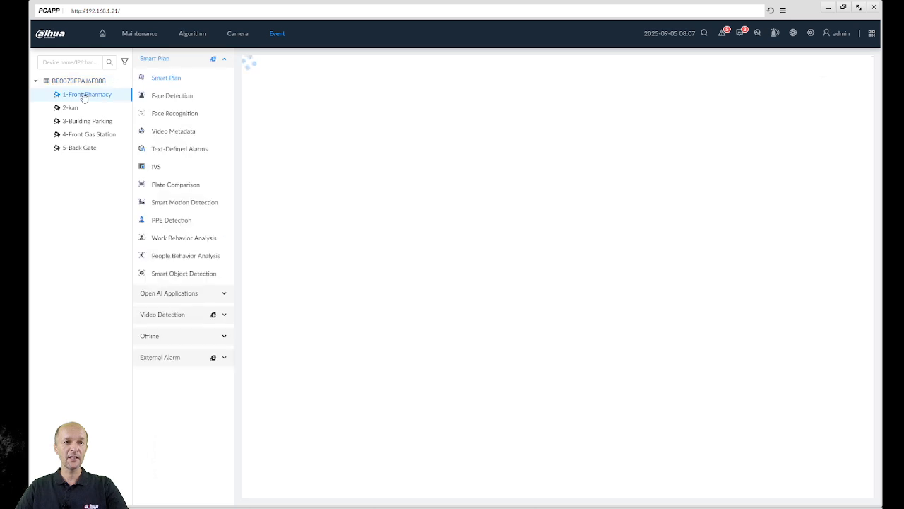
{"action": "left_click", "coordinate": [155, 167]}
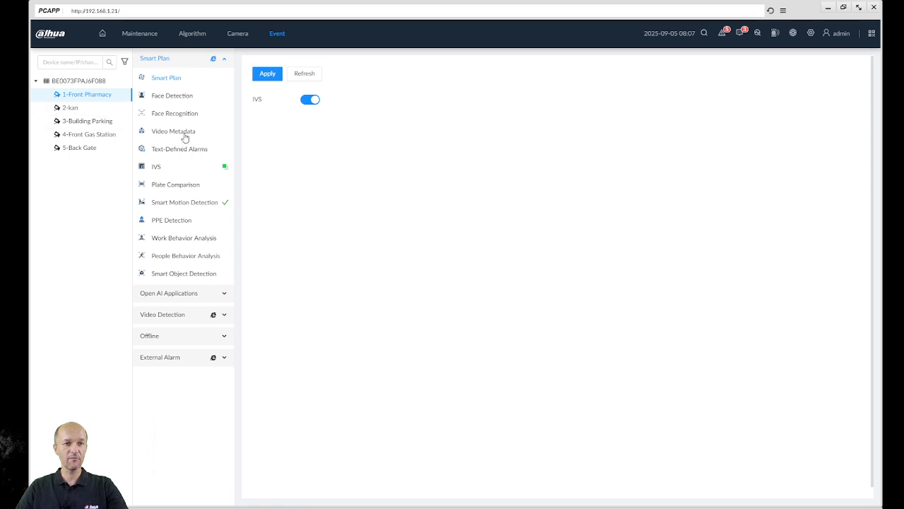
{"action": "left_click", "coordinate": [172, 130]}
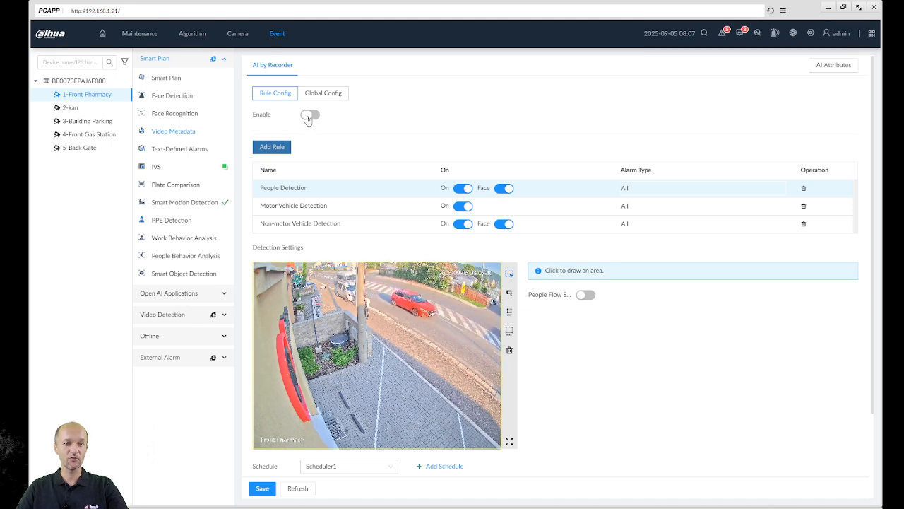
{"action": "left_click", "coordinate": [309, 115]}
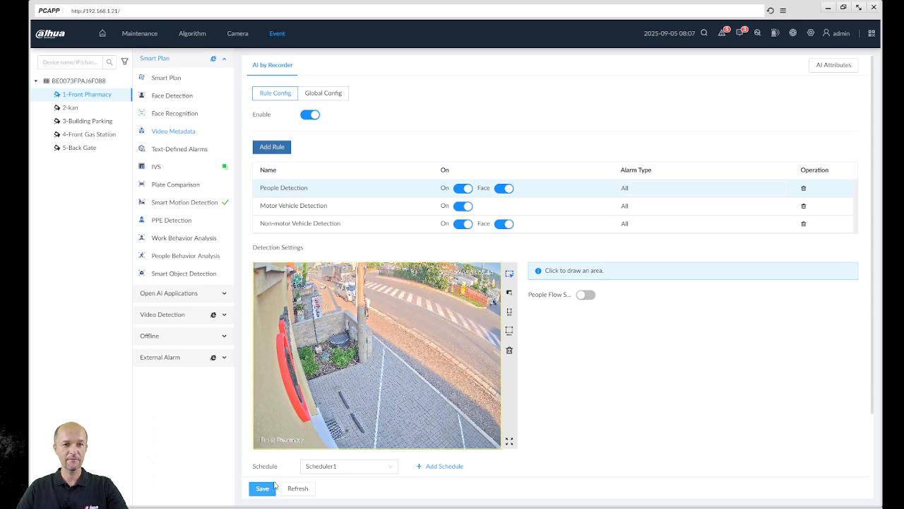
{"action": "left_click", "coordinate": [263, 488]}
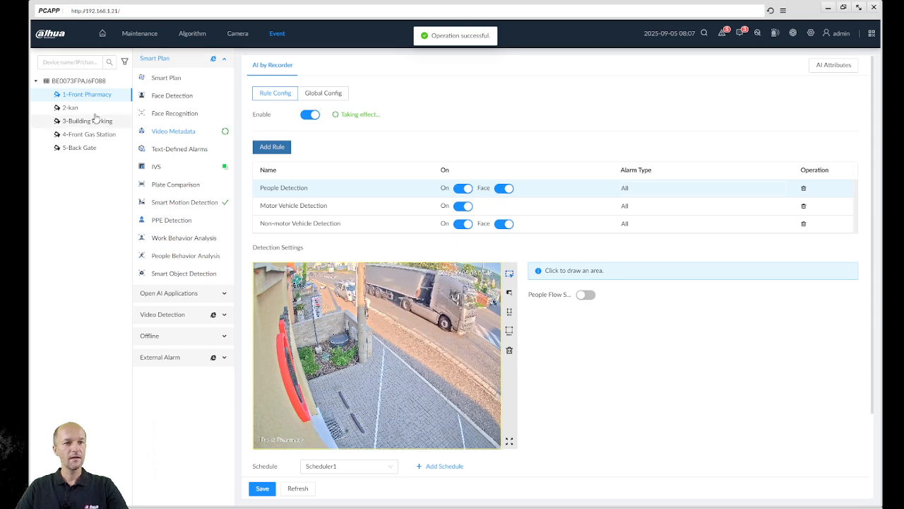
- Enable and save Video Metadata for Building Parking and Front Gas Station channels
{"action": "left_click", "coordinate": [87, 121]}
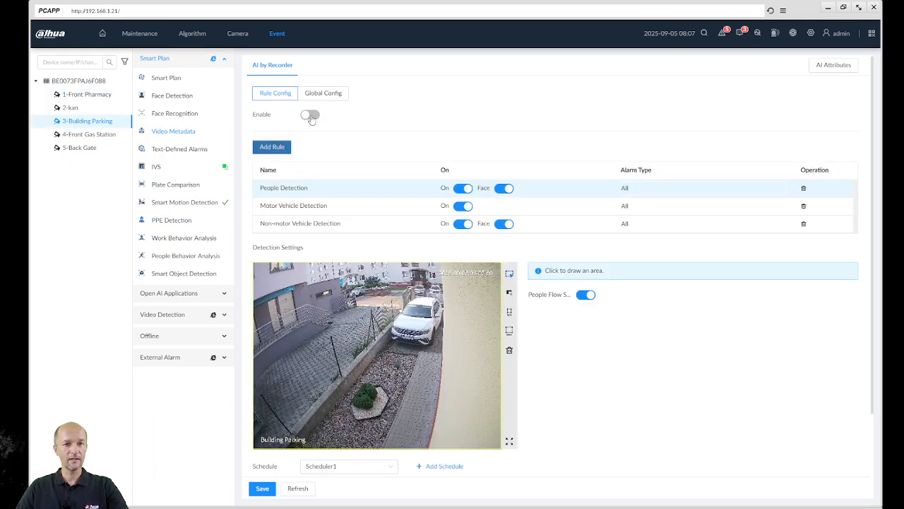
{"action": "left_click", "coordinate": [310, 115]}
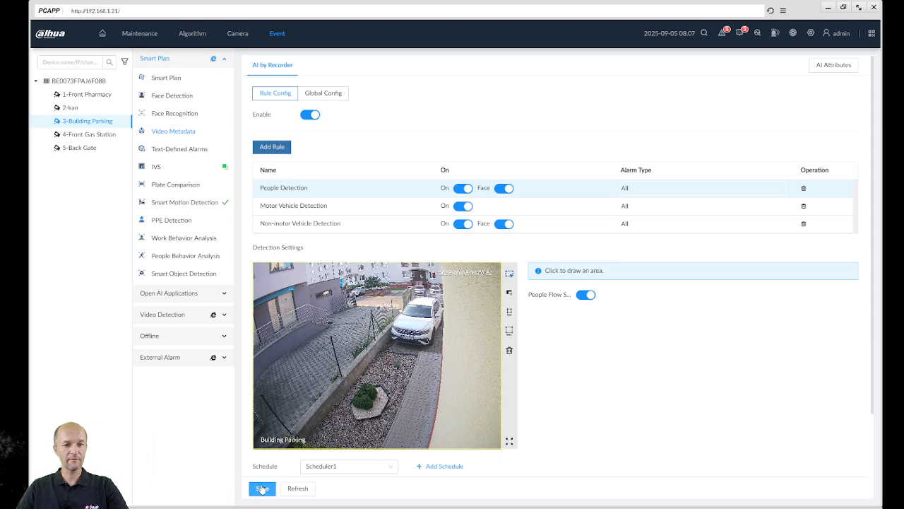
{"action": "left_click", "coordinate": [263, 489]}
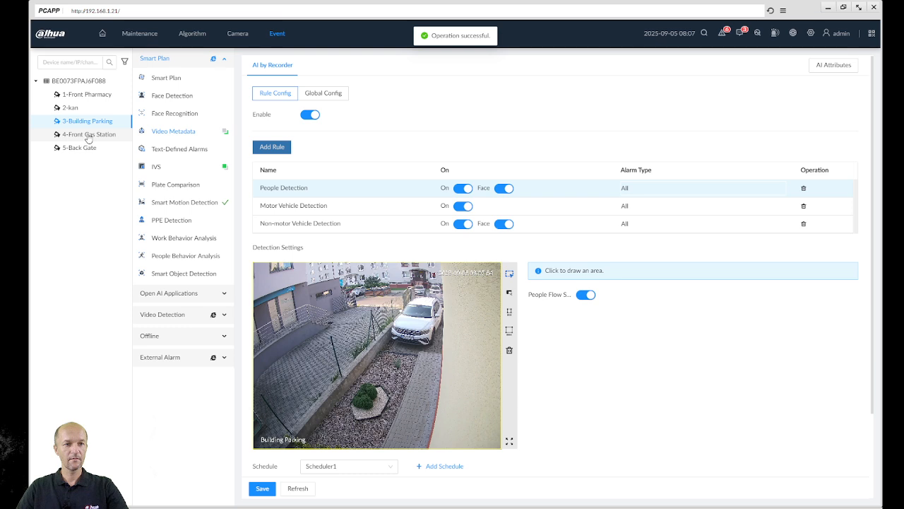
{"action": "left_click", "coordinate": [87, 134]}
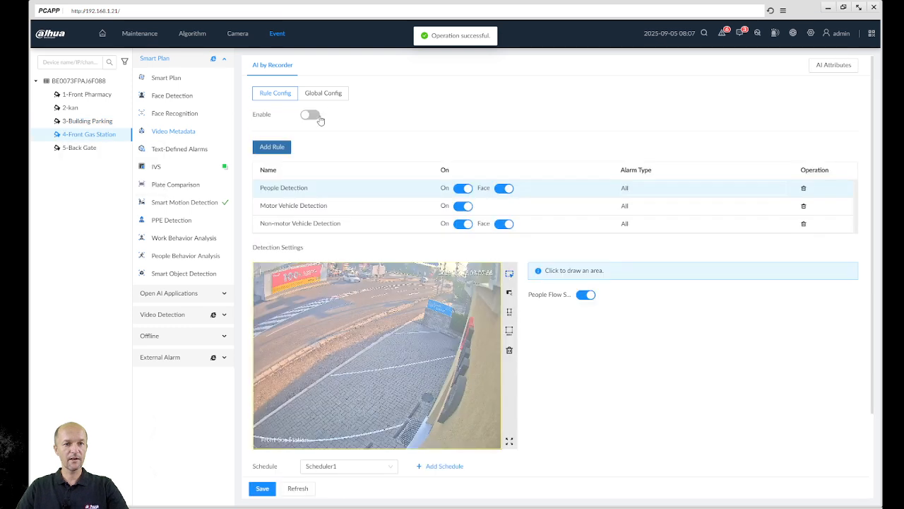
{"action": "left_click", "coordinate": [309, 115]}
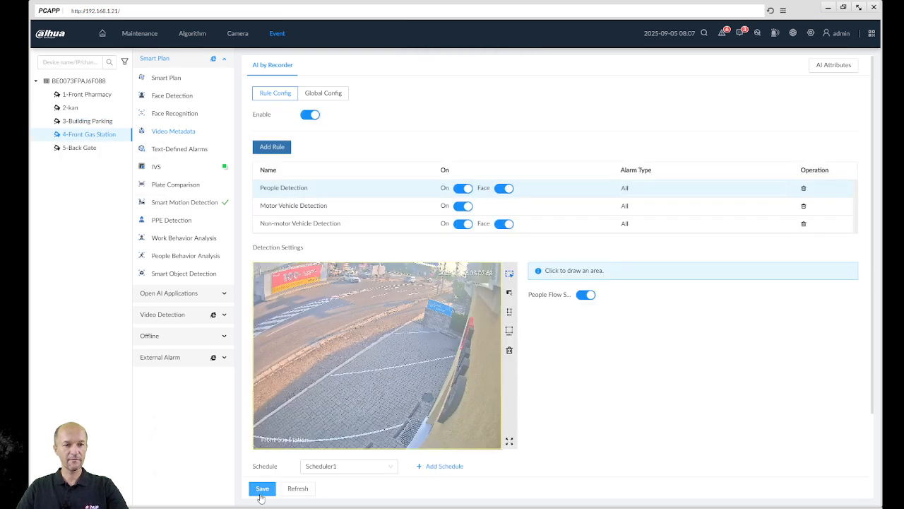
{"action": "left_click", "coordinate": [263, 489]}
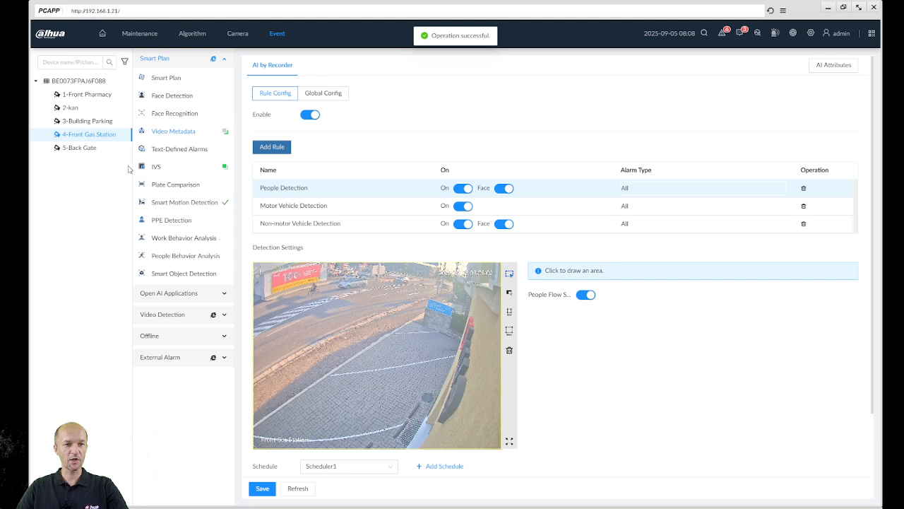
{"action": "left_click", "coordinate": [79, 147]}
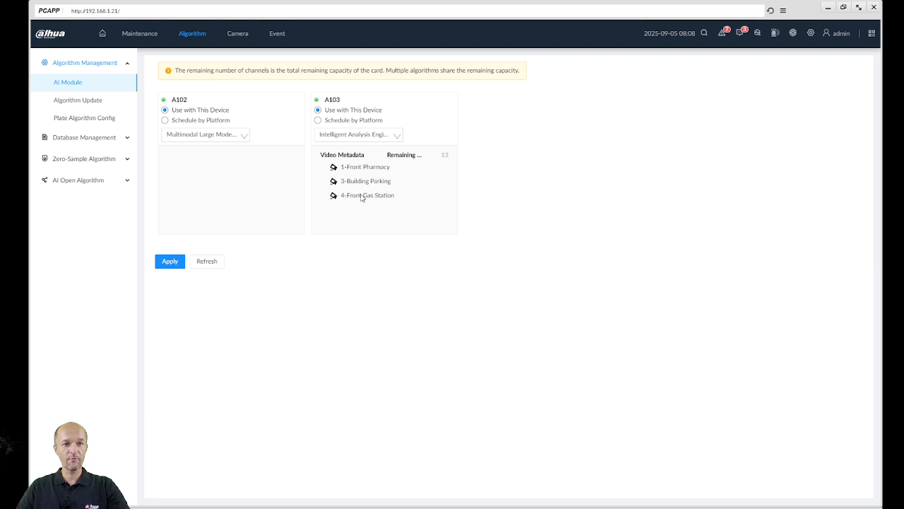
{"action": "mouse_move", "coordinate": [350, 167]}
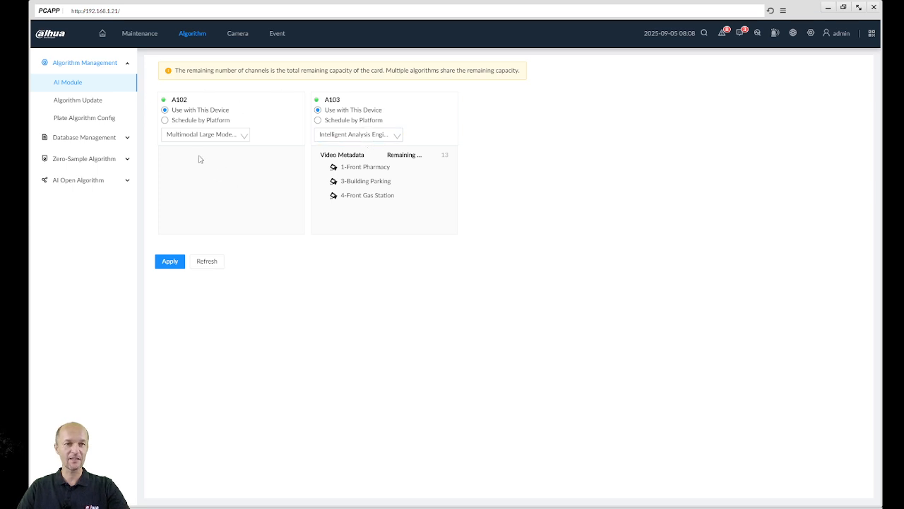
{"action": "mouse_move", "coordinate": [212, 149]}
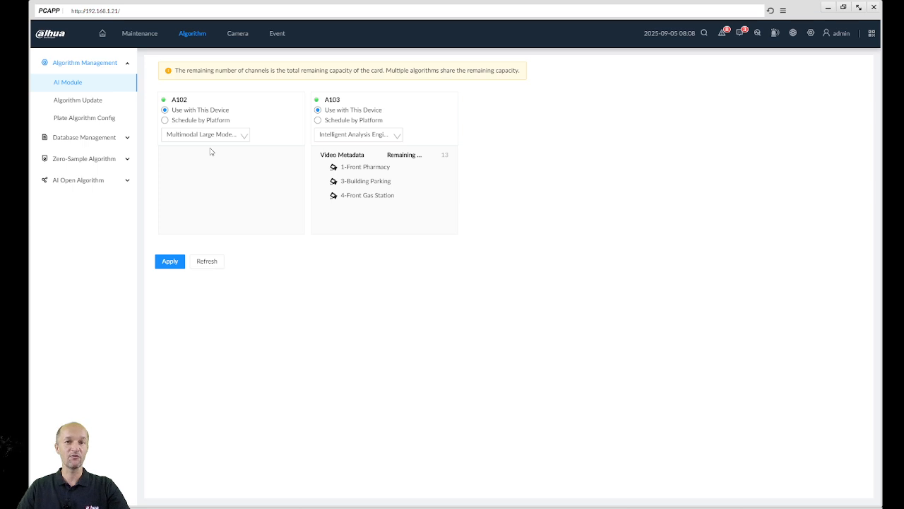
{"action": "mouse_move", "coordinate": [431, 164]}
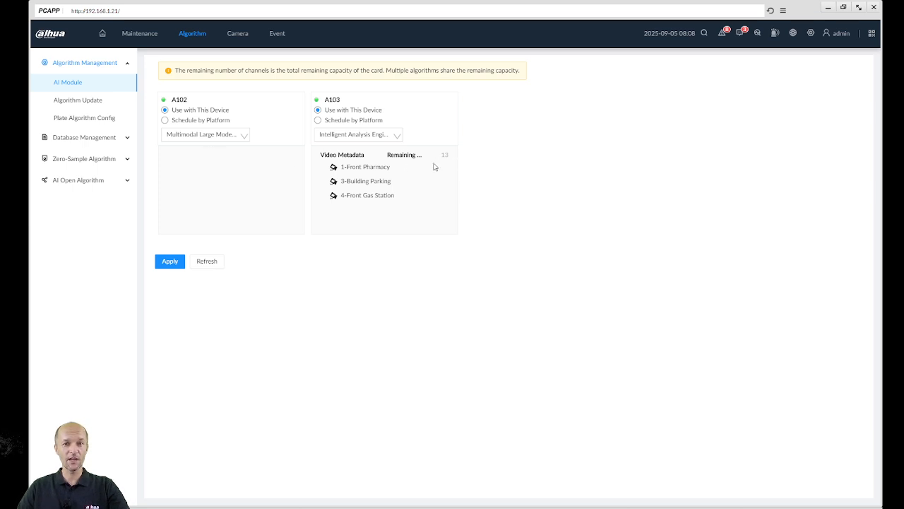
{"action": "mouse_move", "coordinate": [445, 166]}
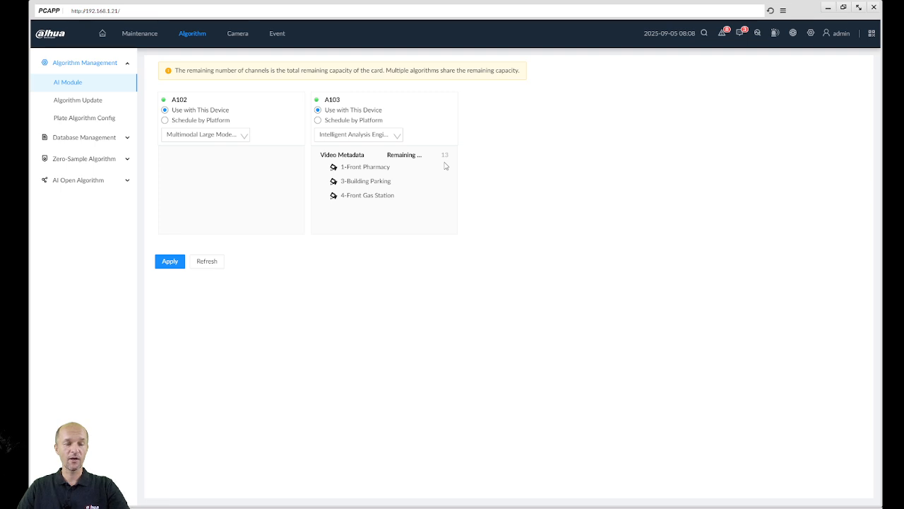
{"action": "mouse_move", "coordinate": [445, 165]}
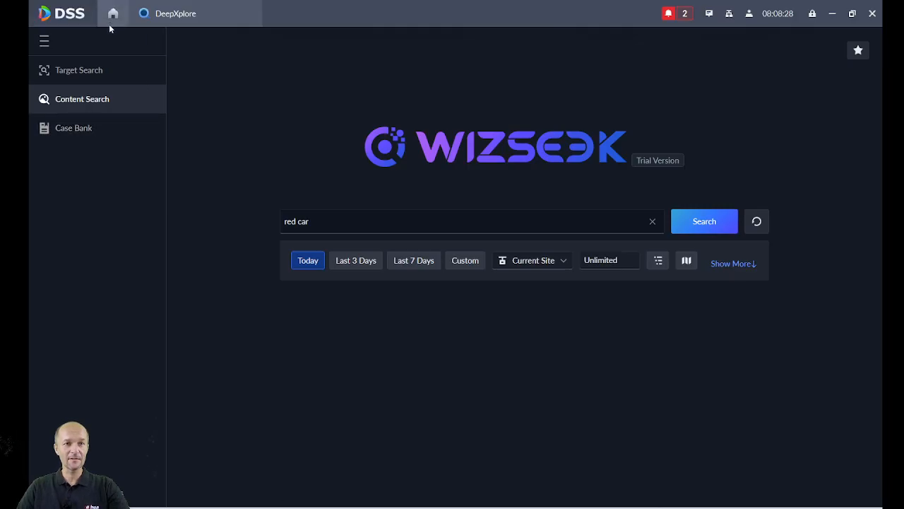
- List the demo organization's devices in DSS and edit the IVD at 192.168.1.21
{"action": "left_click", "coordinate": [113, 14]}
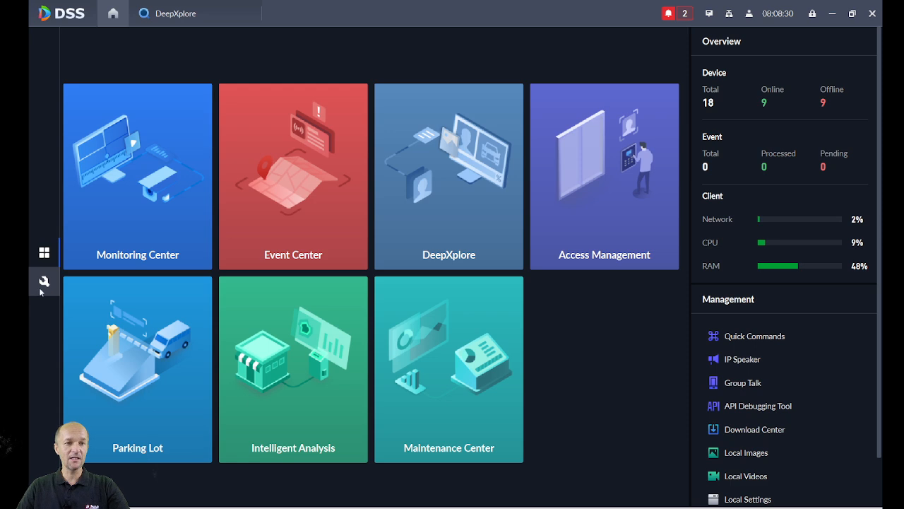
{"action": "left_click", "coordinate": [43, 281]}
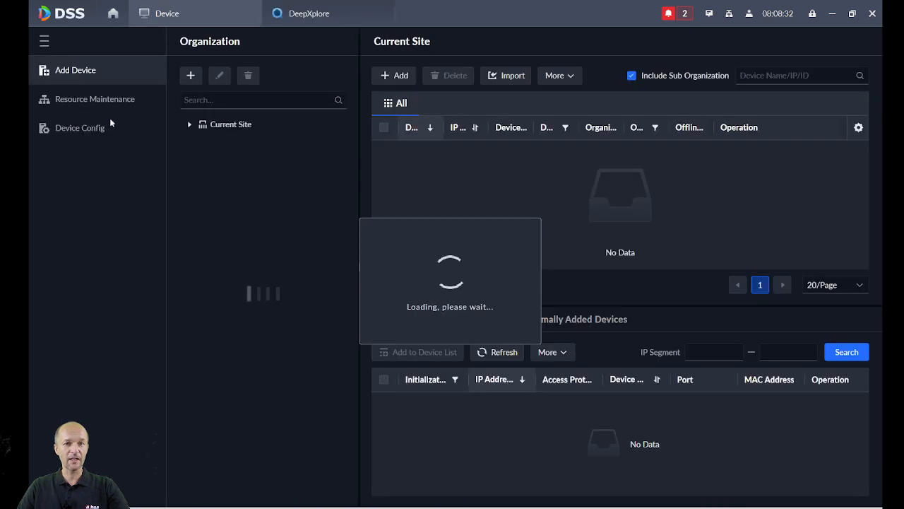
{"action": "left_click", "coordinate": [243, 183]}
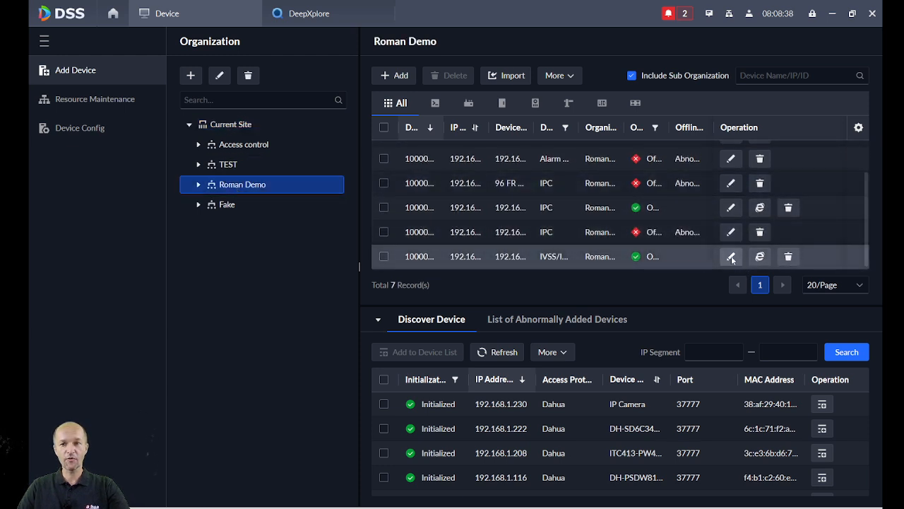
{"action": "left_click", "coordinate": [732, 256]}
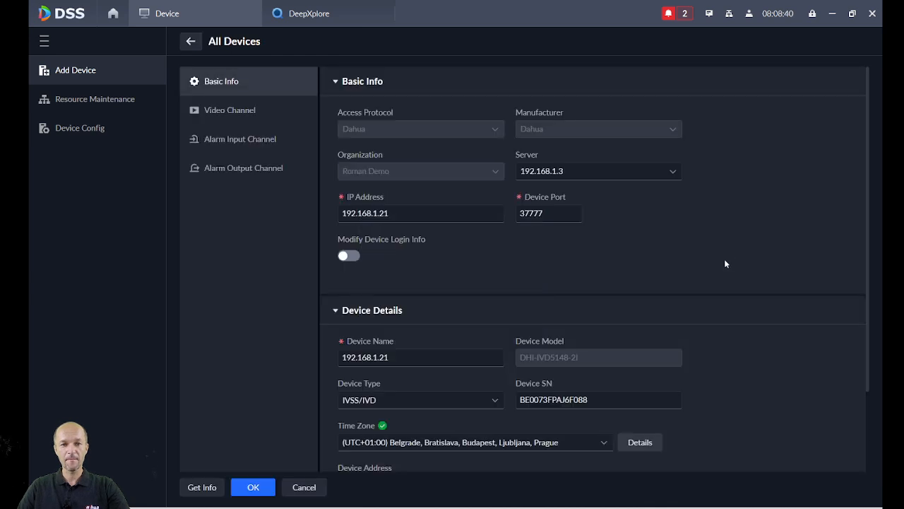
{"action": "mouse_move", "coordinate": [186, 460]}
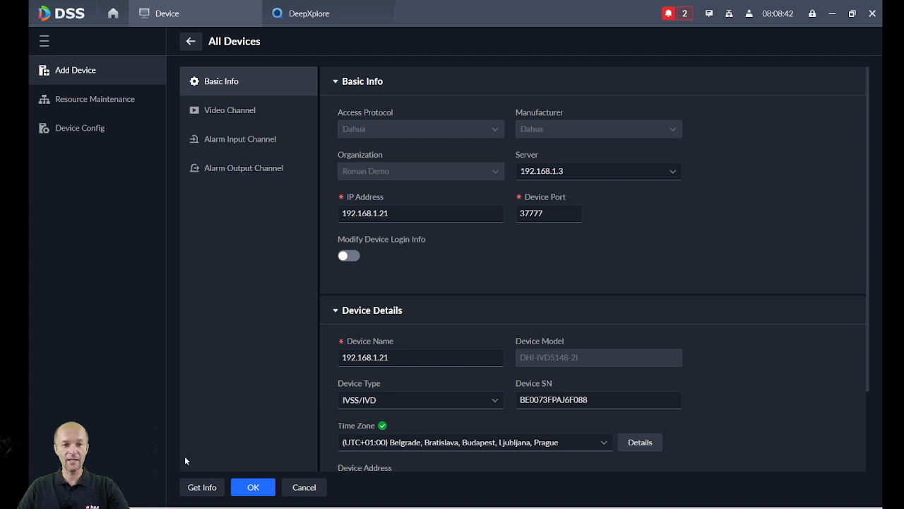
- Get All Info for 192.168.1.21, confirm video channels report metadata, and save the device
{"action": "left_click", "coordinate": [201, 486]}
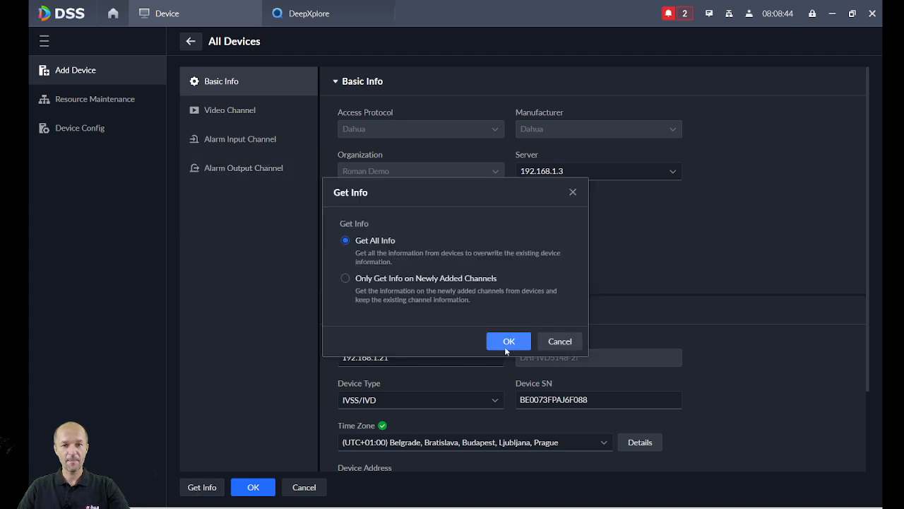
{"action": "left_click", "coordinate": [509, 341]}
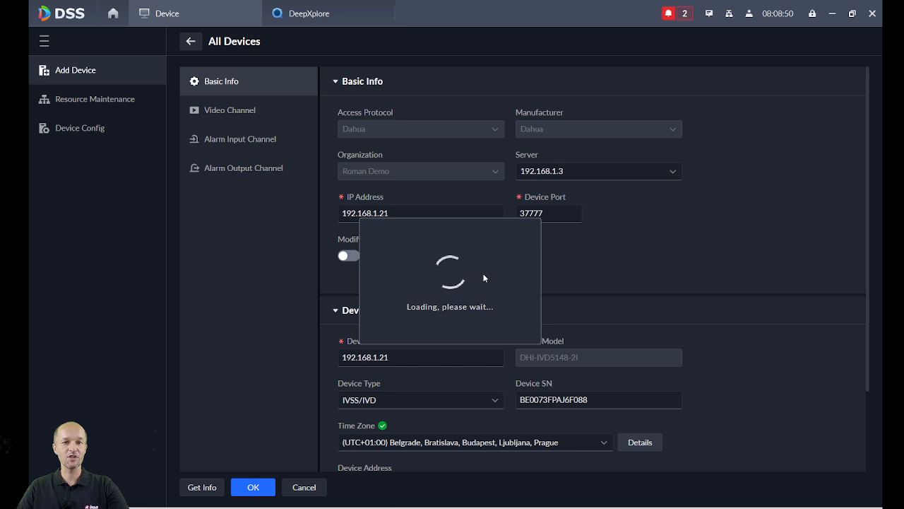
{"action": "left_click", "coordinate": [229, 111]}
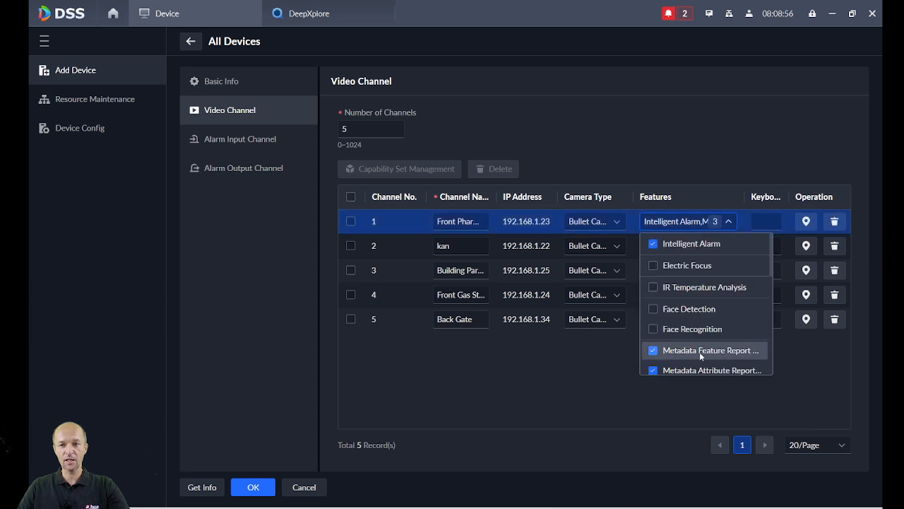
{"action": "left_click", "coordinate": [303, 421]}
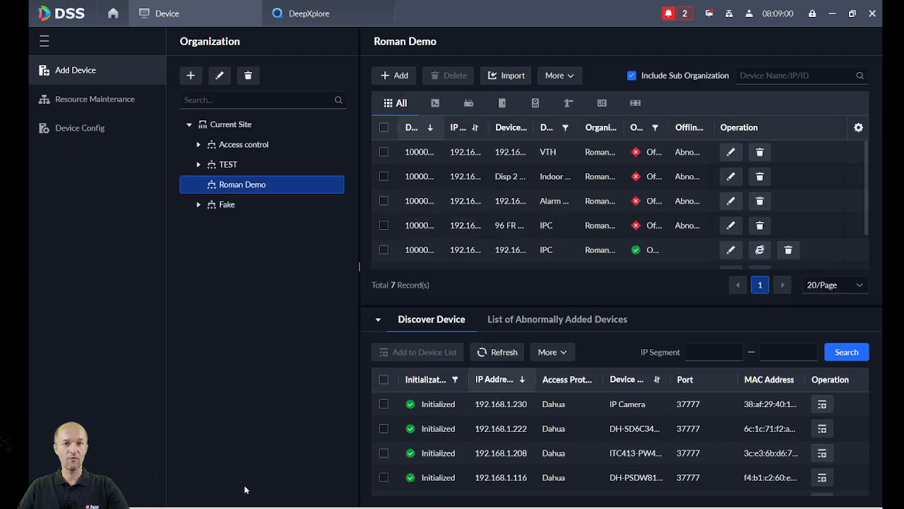
{"action": "left_click", "coordinate": [308, 14]}
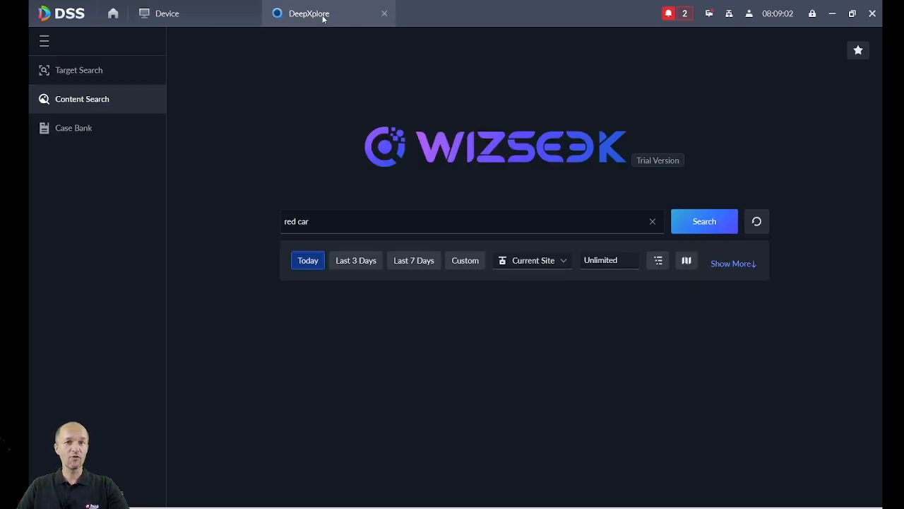
- Run a WizSeek search for 'car', returning three Front Pharmacy motor vehicle snapshots
{"action": "left_click", "coordinate": [467, 220]}
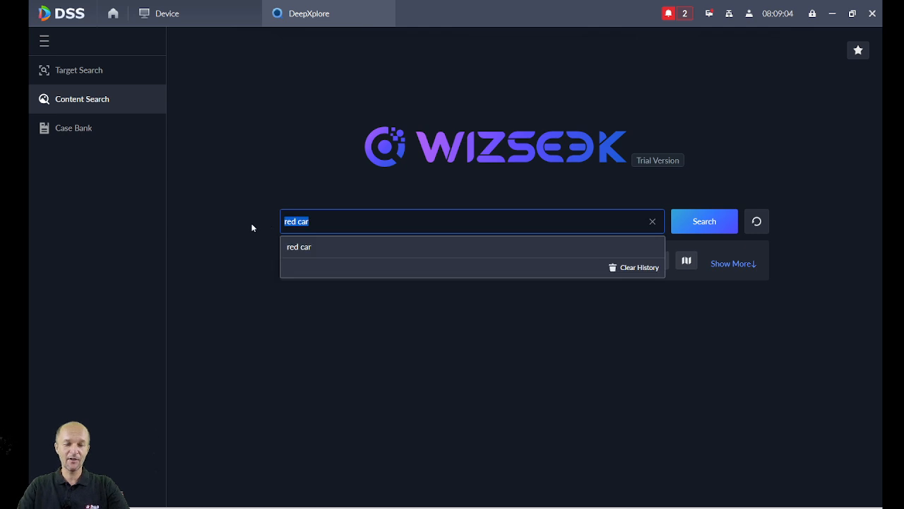
{"action": "type", "text": "car"}
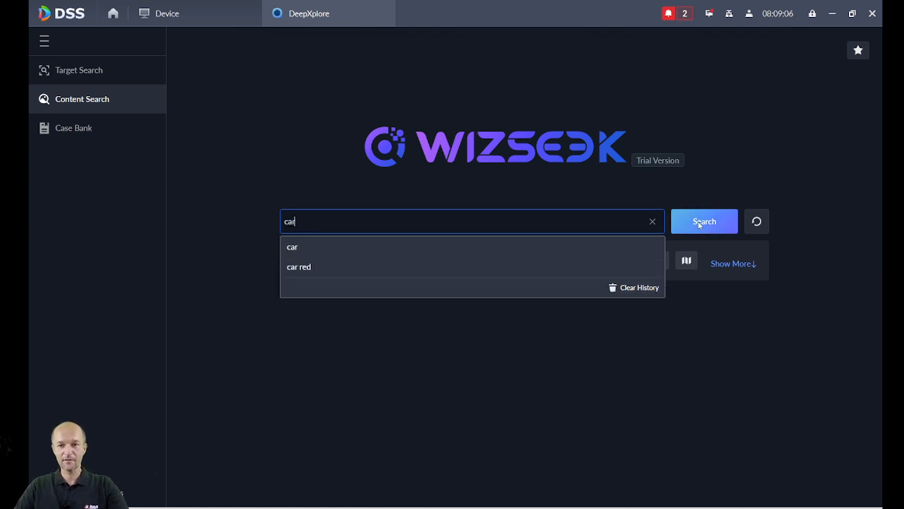
{"action": "left_click", "coordinate": [704, 220]}
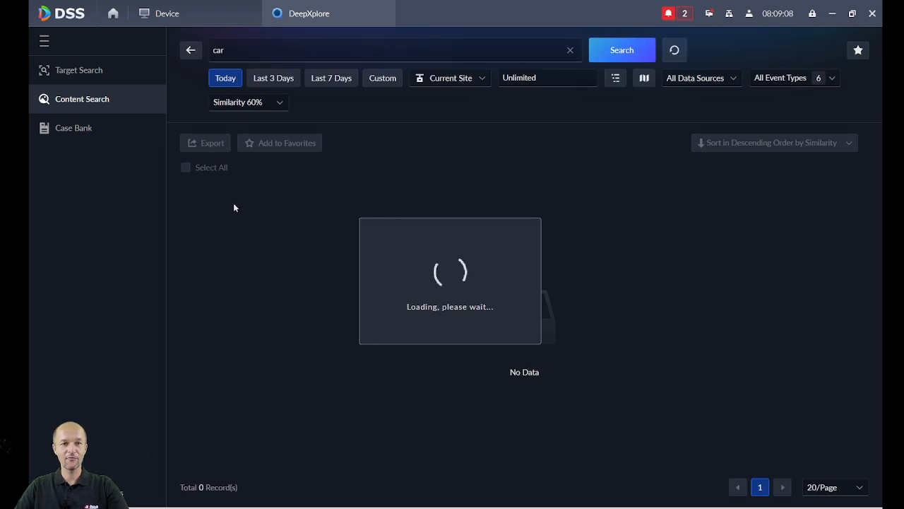
{"action": "mouse_move", "coordinate": [218, 209]}
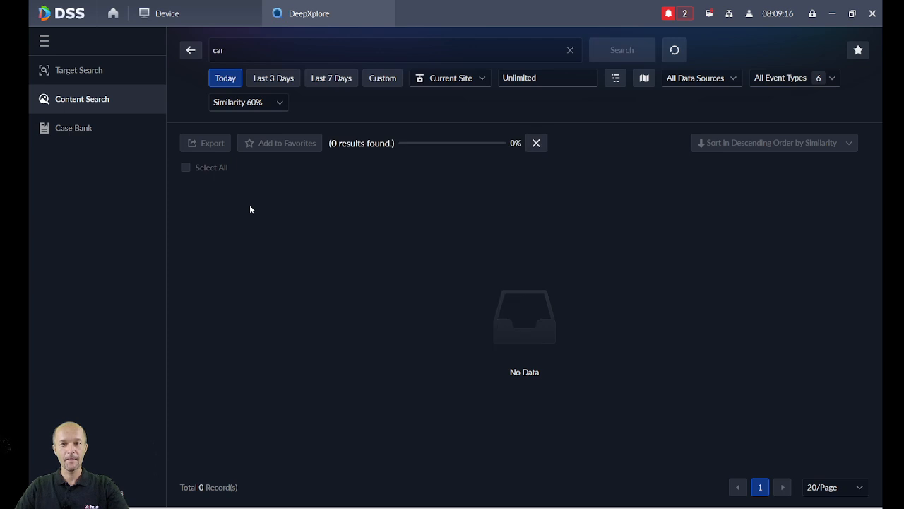
{"action": "left_click", "coordinate": [622, 50]}
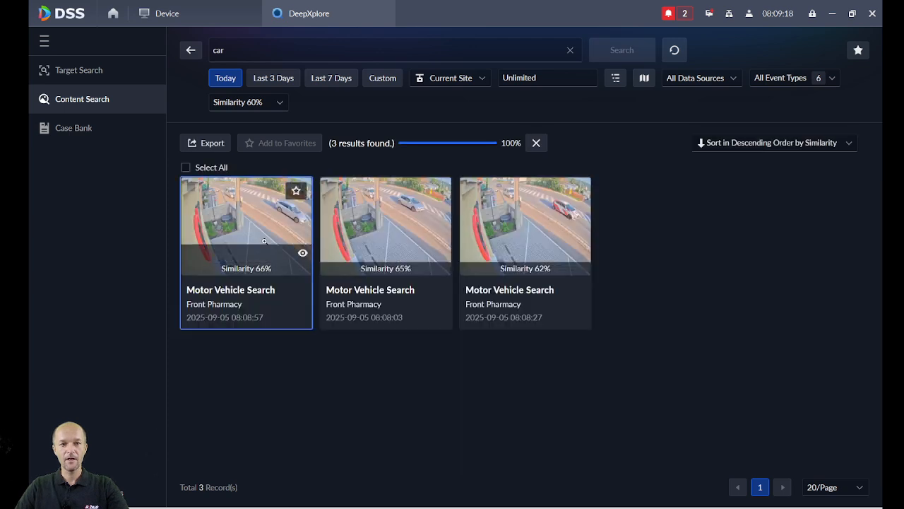
{"action": "mouse_move", "coordinate": [257, 195]}
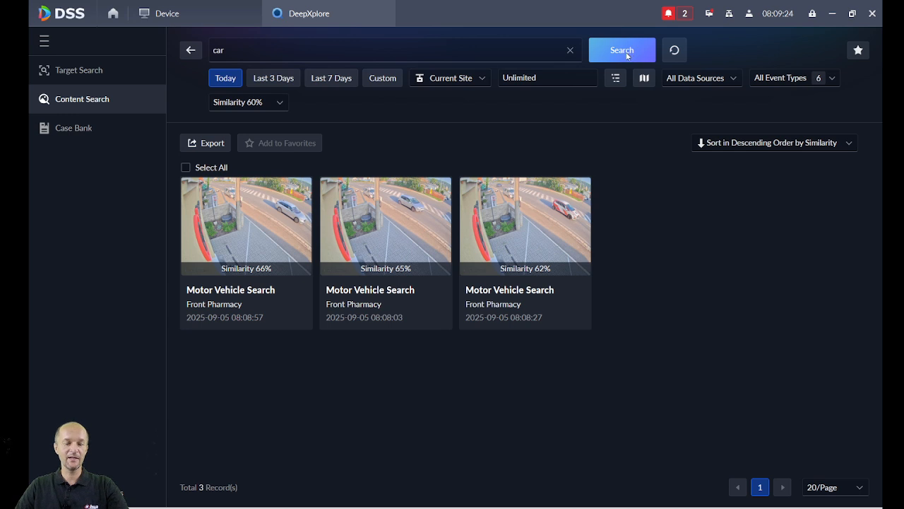
{"action": "left_click", "coordinate": [622, 50]}
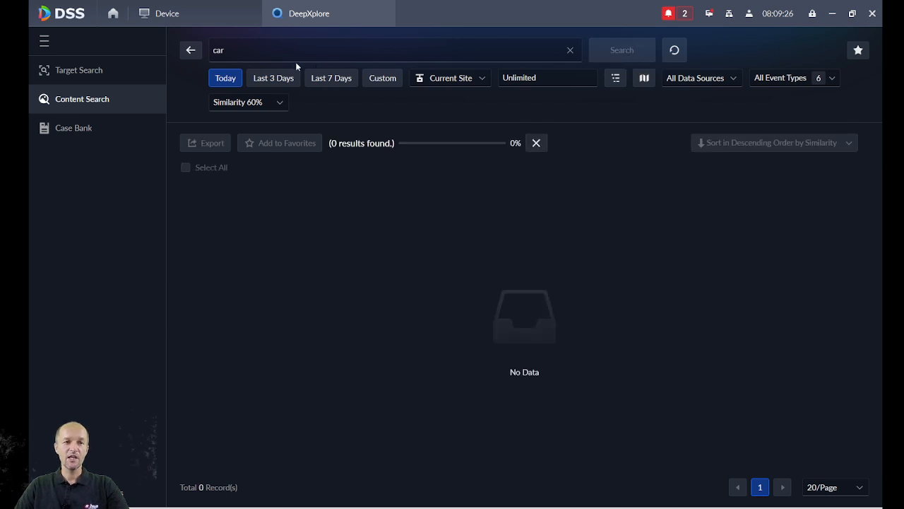
{"action": "left_click", "coordinate": [622, 50]}
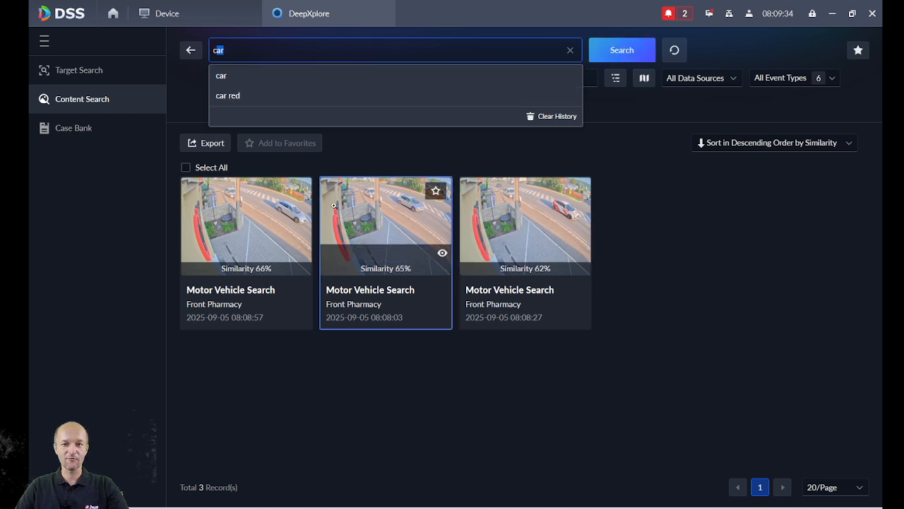
{"action": "mouse_move", "coordinate": [295, 50]}
{"action": "type", "text": " red and white"}
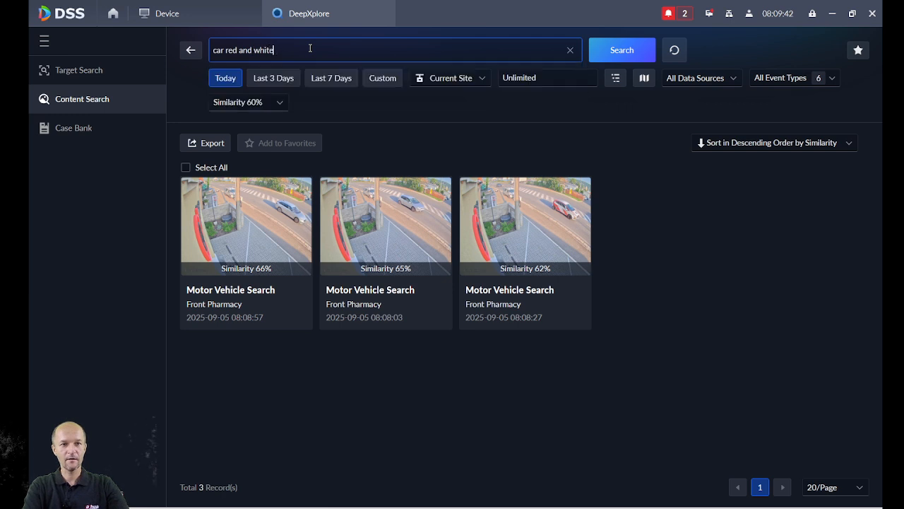
- Search for 'car red and white' and preview the single 81% Front Pharmacy match
{"action": "left_click", "coordinate": [622, 49]}
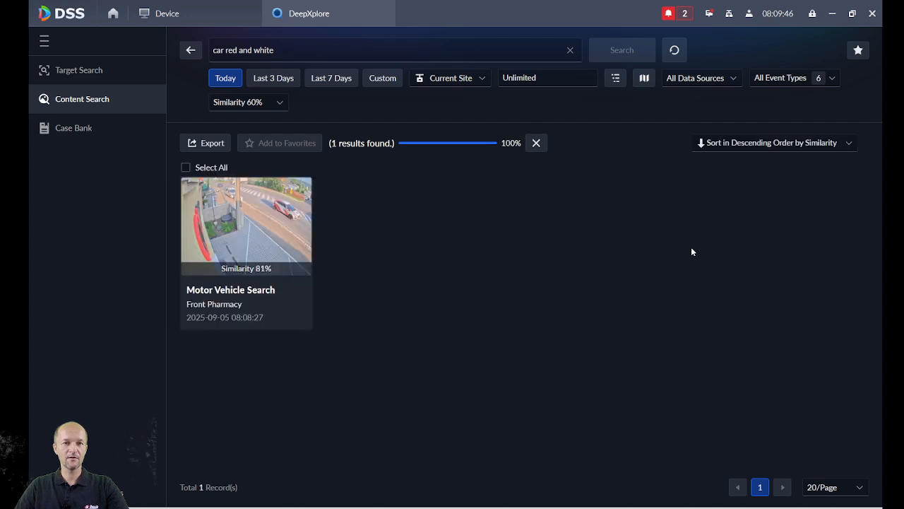
{"action": "left_click", "coordinate": [246, 226]}
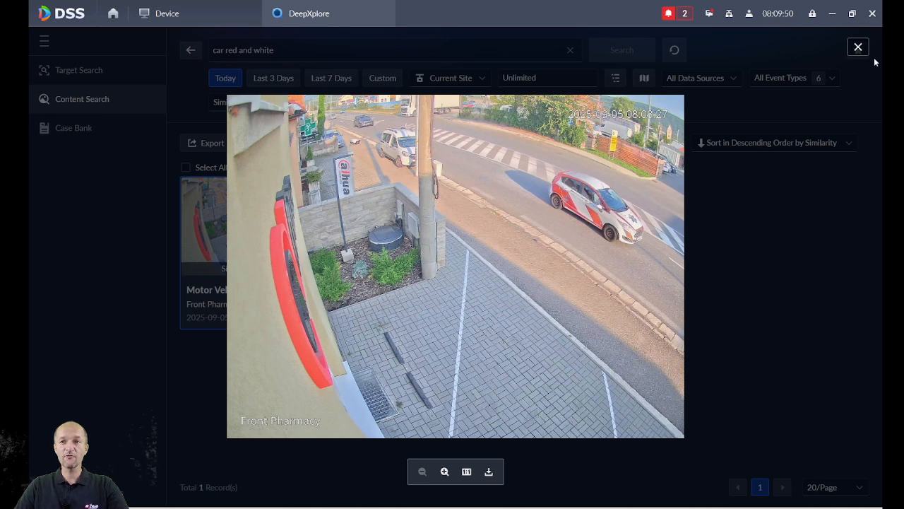
{"action": "left_click", "coordinate": [859, 47]}
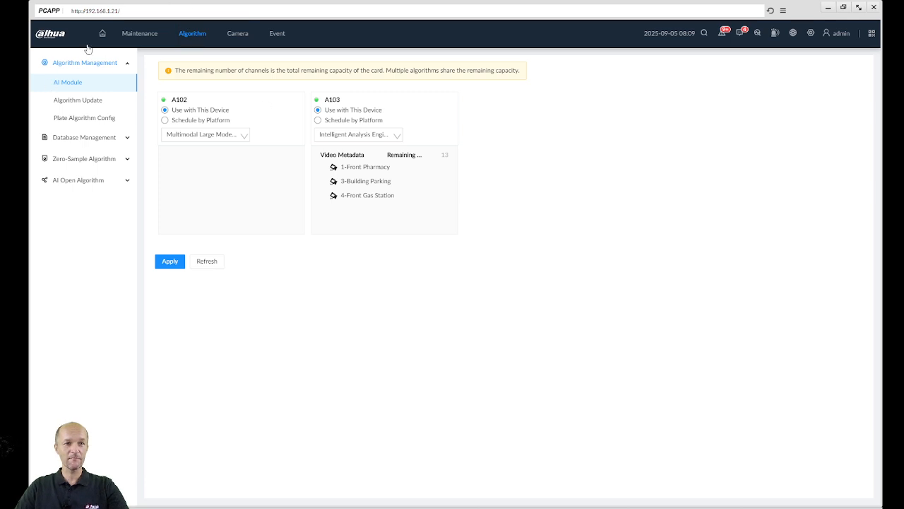
- Log out of the IVSS, re-enter the credentials and sign back in to the home dashboard
{"action": "left_click", "coordinate": [102, 34]}
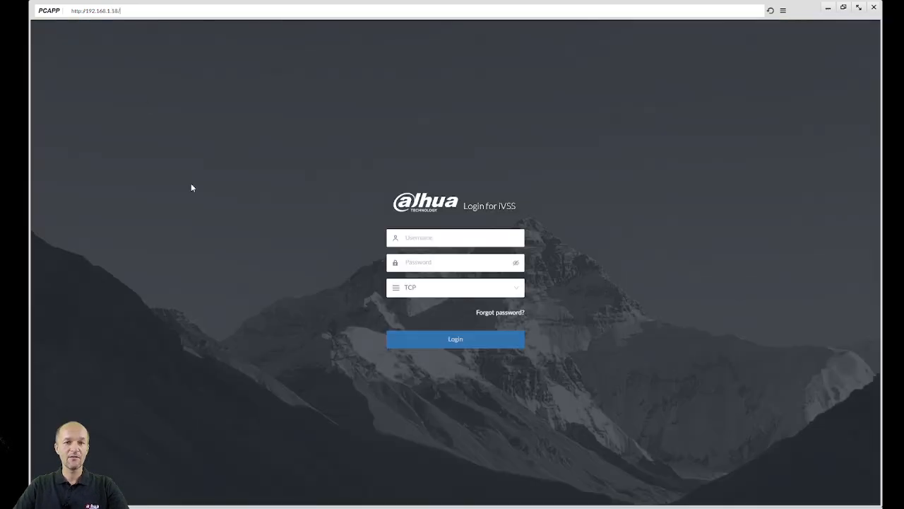
{"action": "left_click", "coordinate": [455, 237]}
{"action": "type", "text": "admin"}
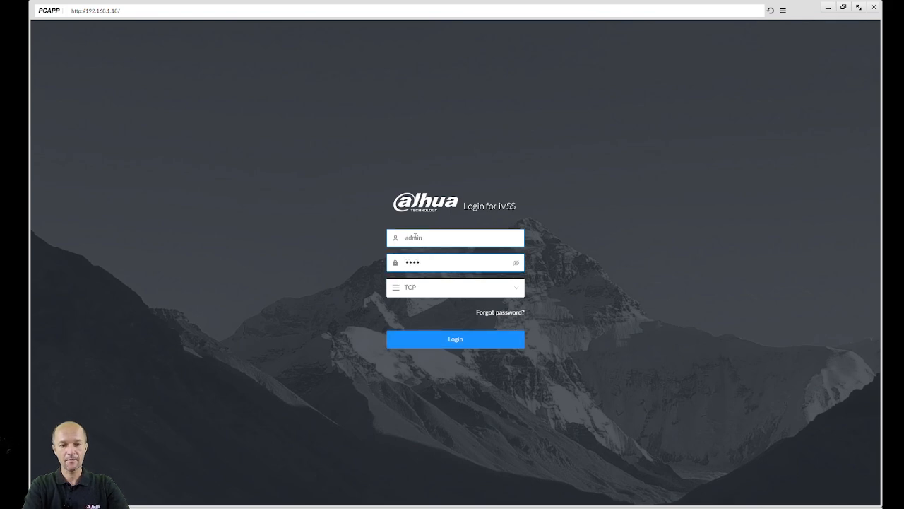
{"action": "left_click", "coordinate": [455, 340]}
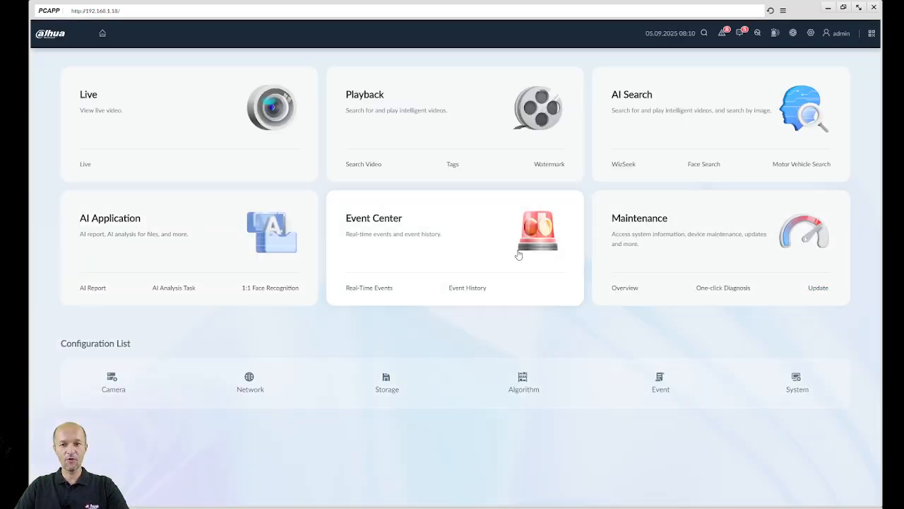
{"action": "left_click", "coordinate": [522, 381]}
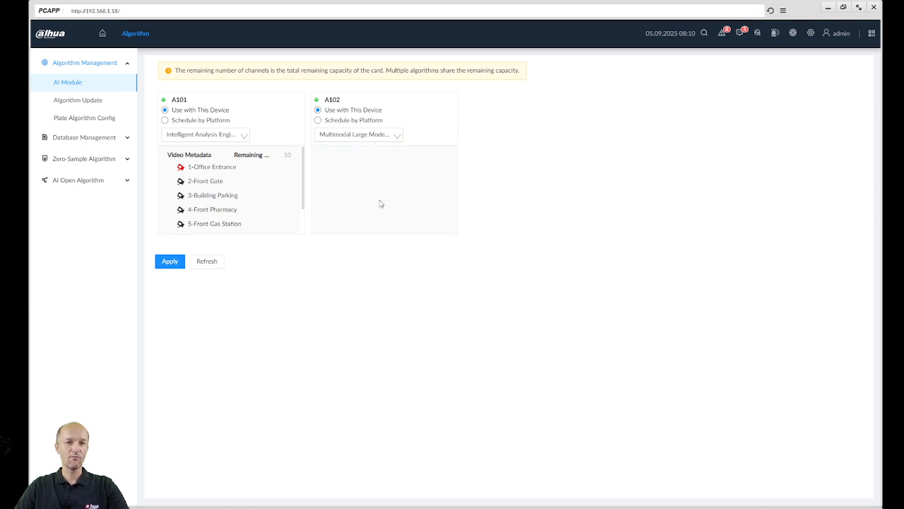
{"action": "mouse_move", "coordinate": [37, 3]}
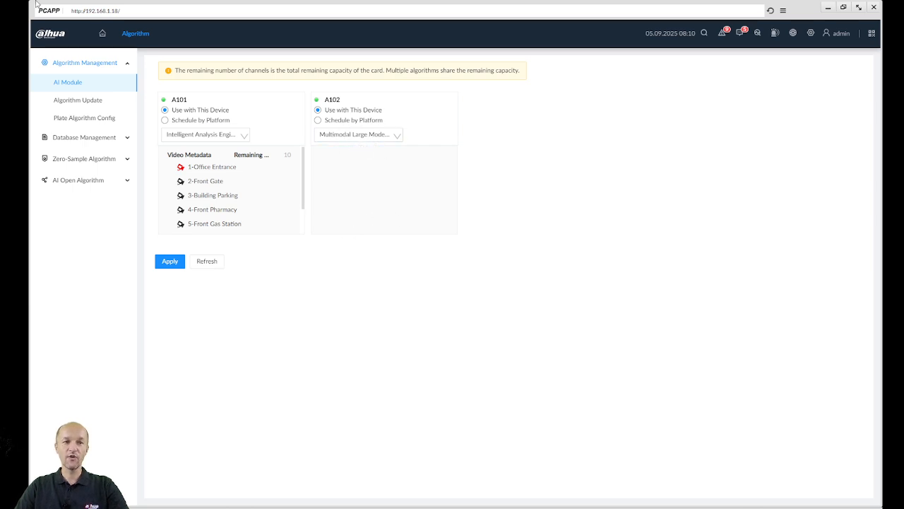
{"action": "left_click", "coordinate": [102, 34]}
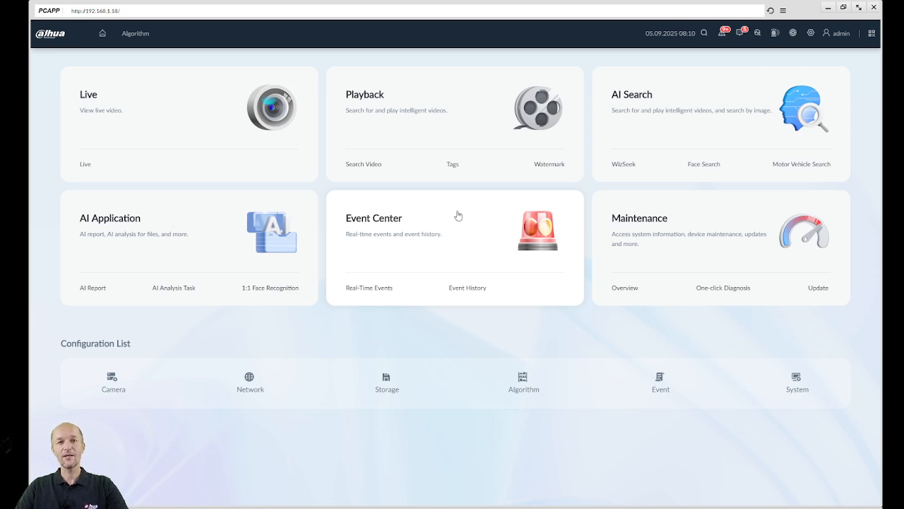
{"action": "mouse_move", "coordinate": [724, 362]}
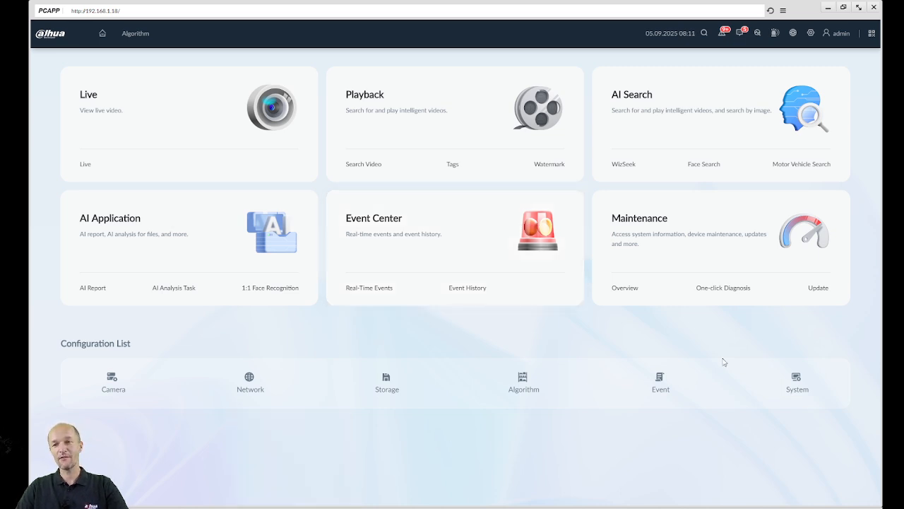